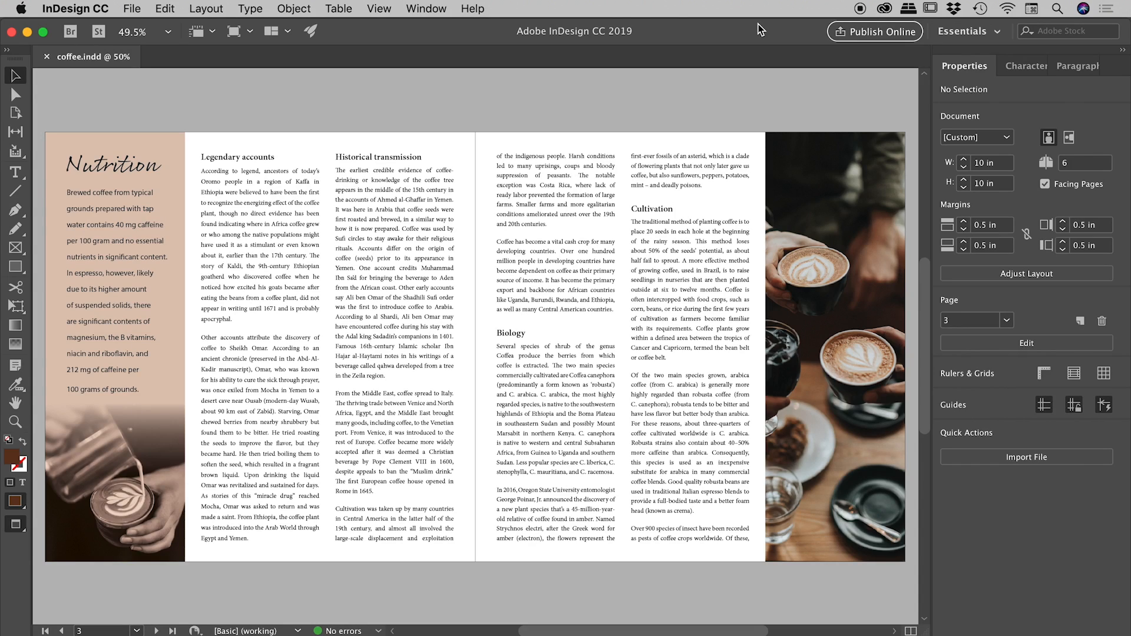
Step: Zoom in on the Nutrition title and place the cursor between N and u
left_click(83, 165)
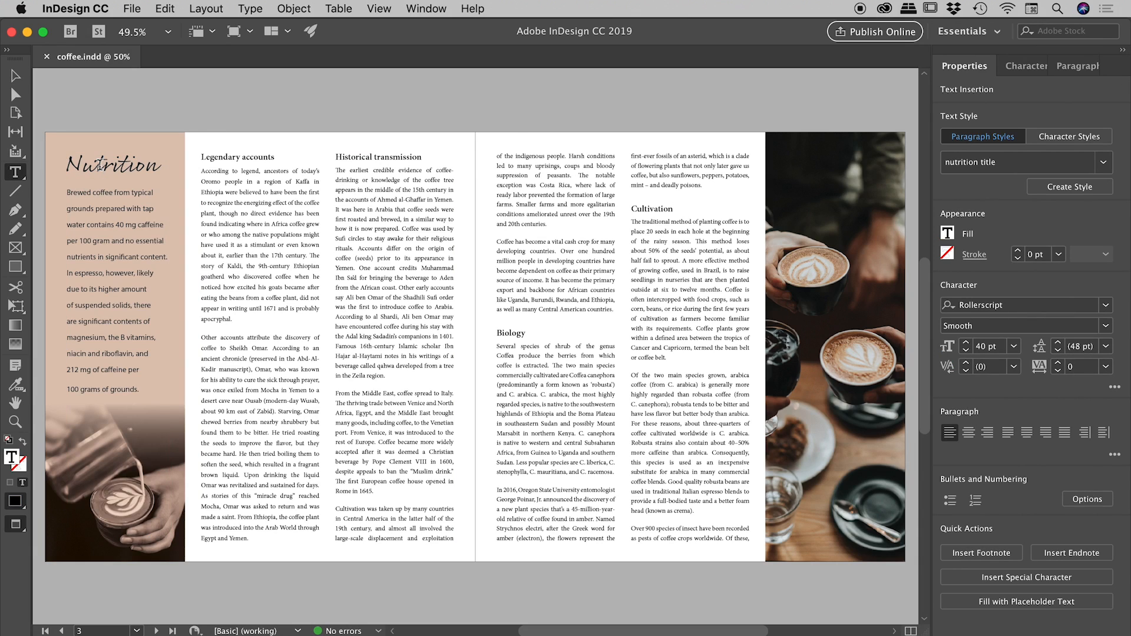
mouse_move(995, 266)
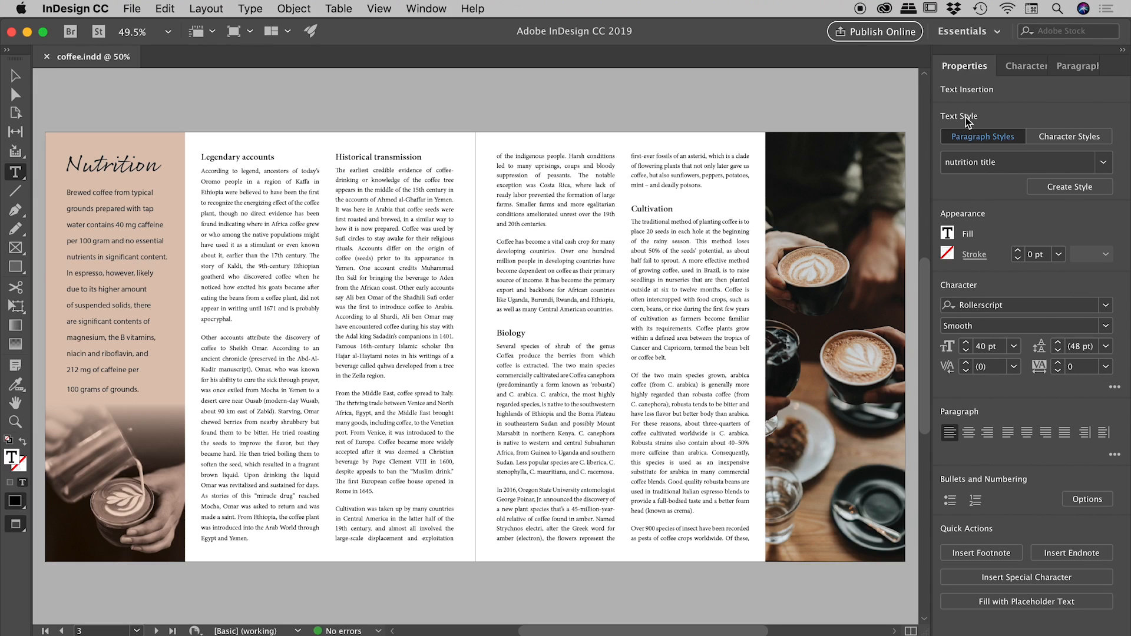
mouse_move(970, 92)
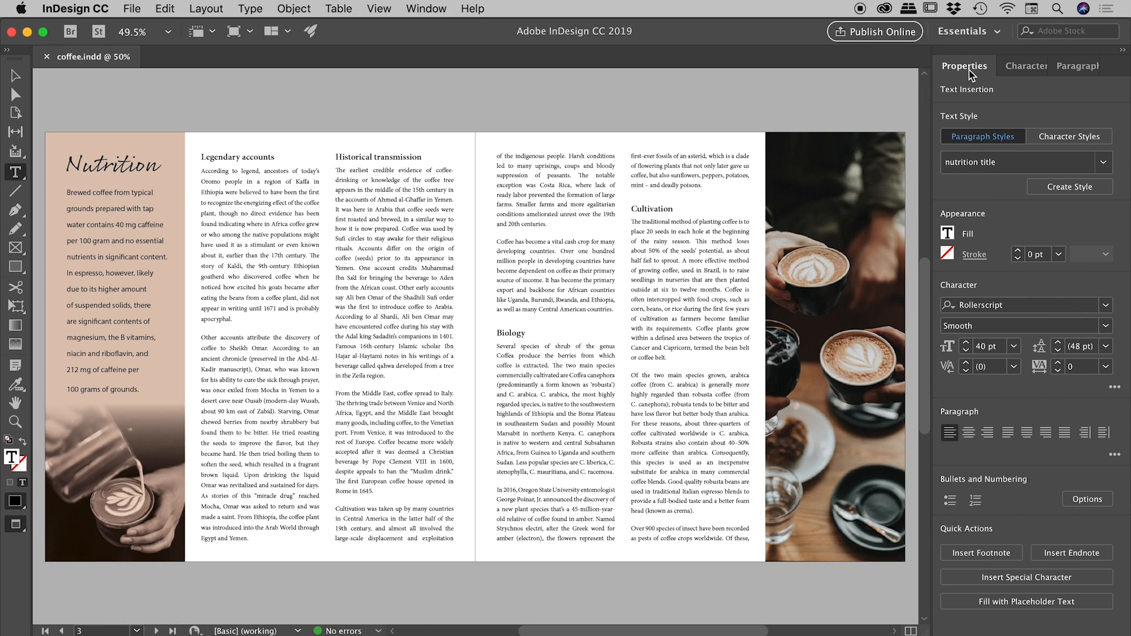
left_click(1025, 65)
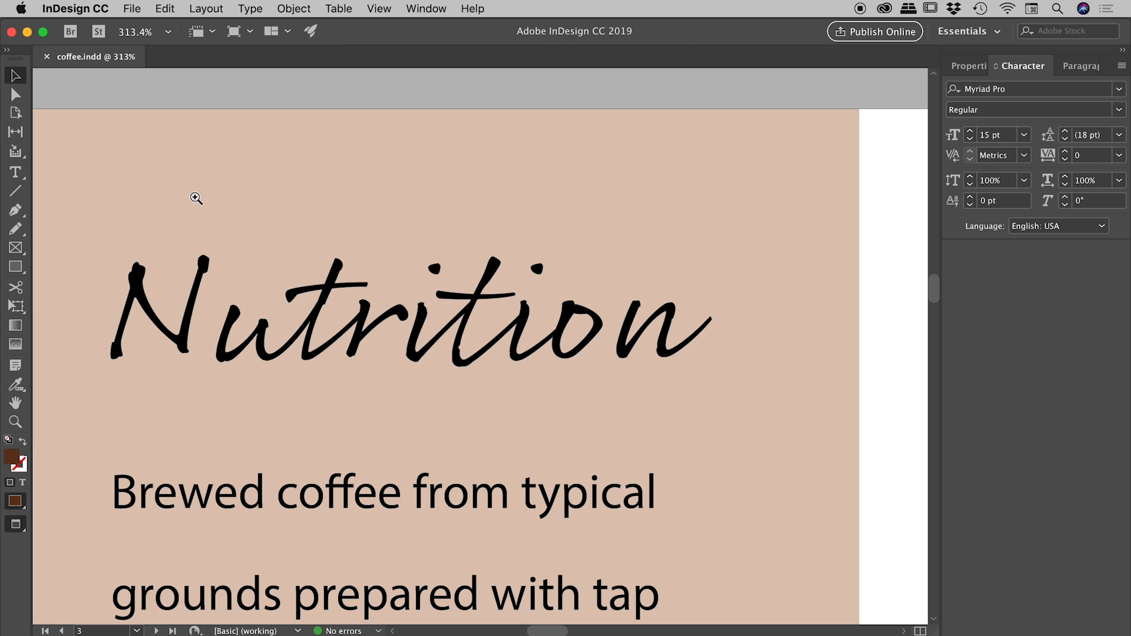
left_click(195, 199)
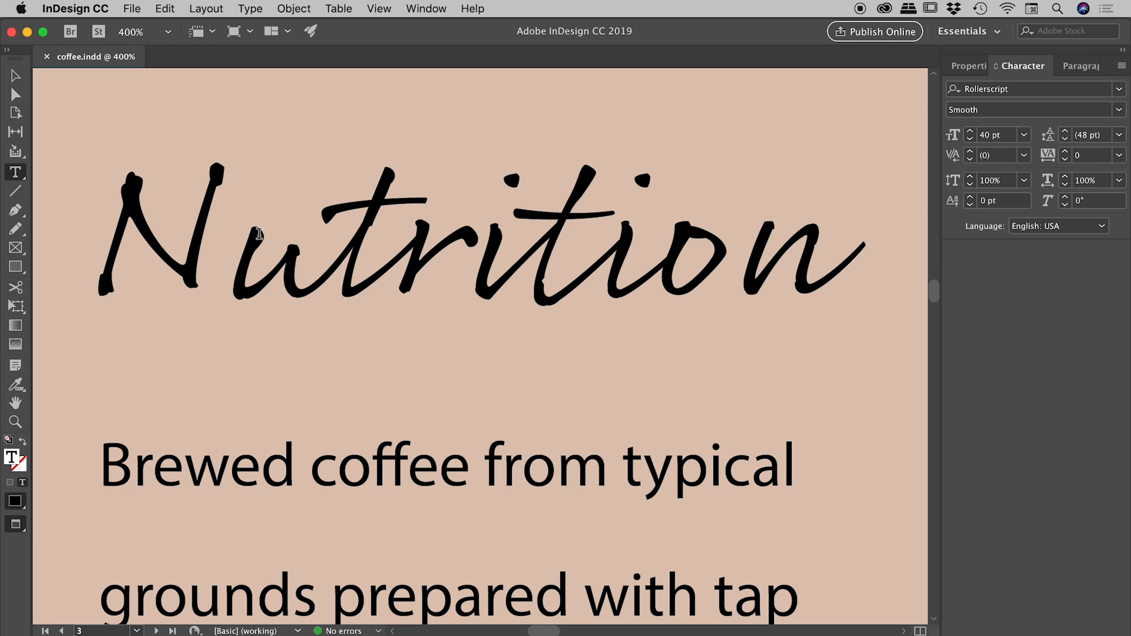
left_click(229, 245)
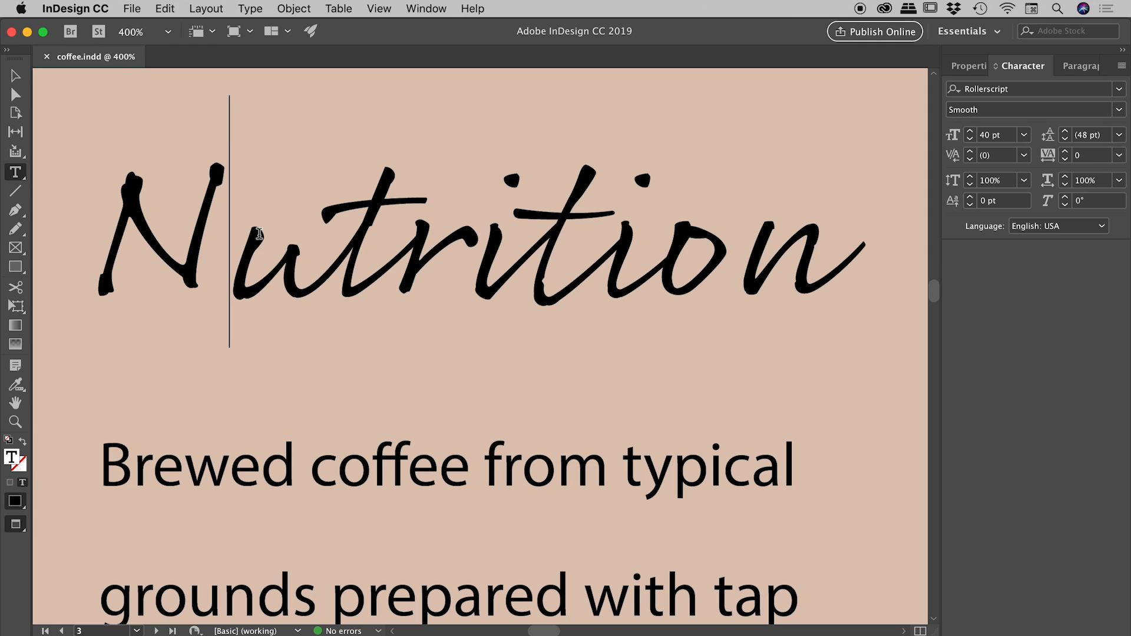
mouse_move(955, 160)
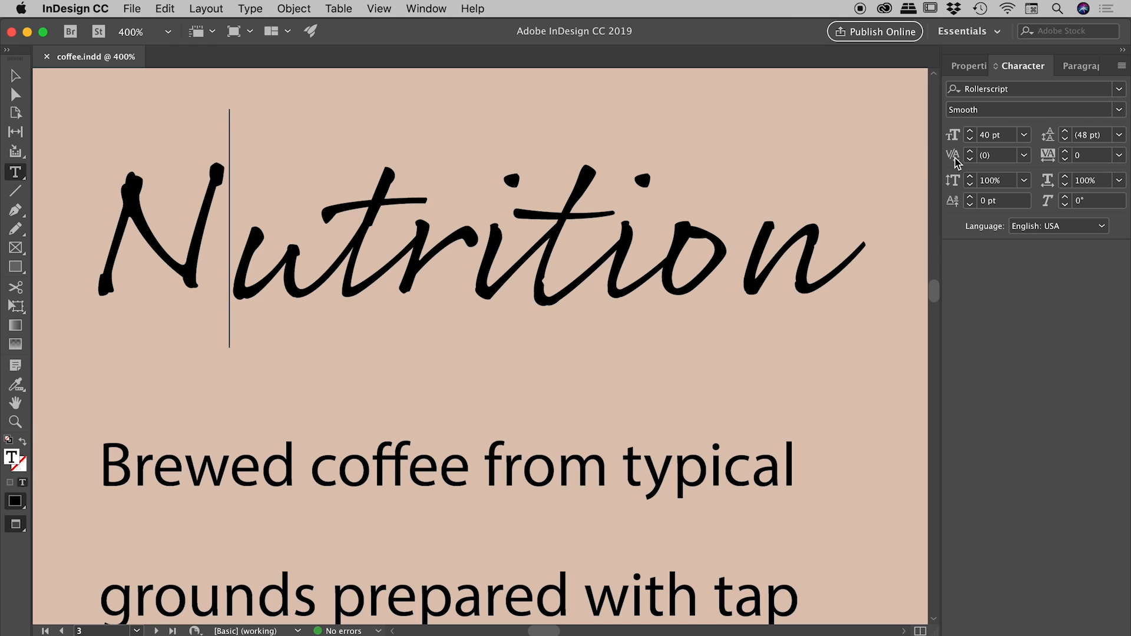
mouse_move(971, 155)
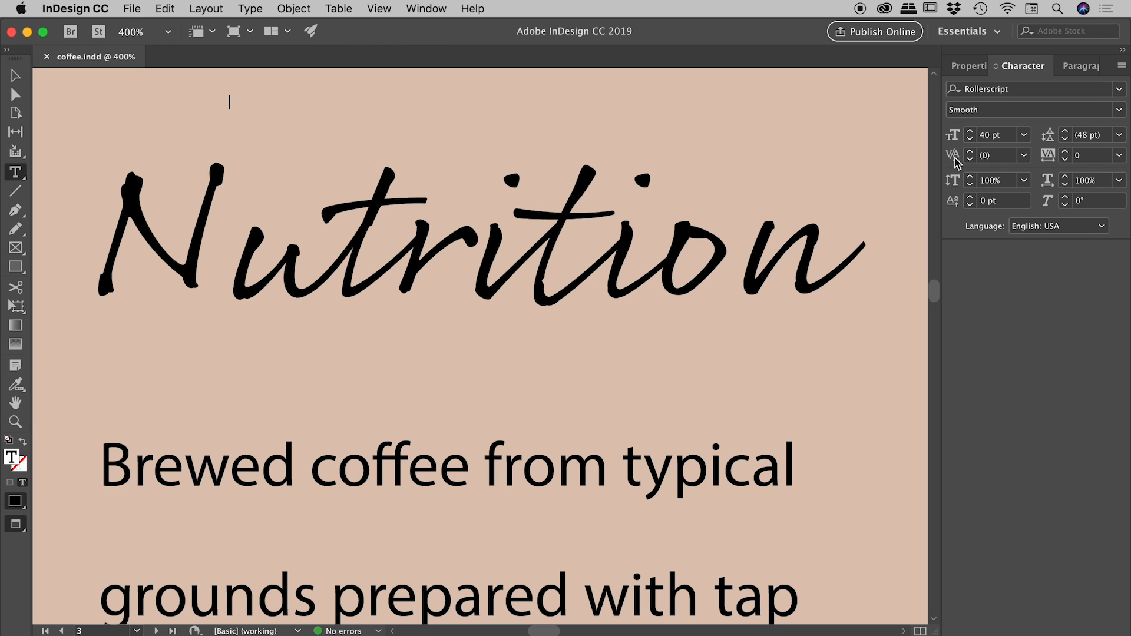
Step: Set the N–u kerning to -60 in the Character panel
left_click(379, 238)
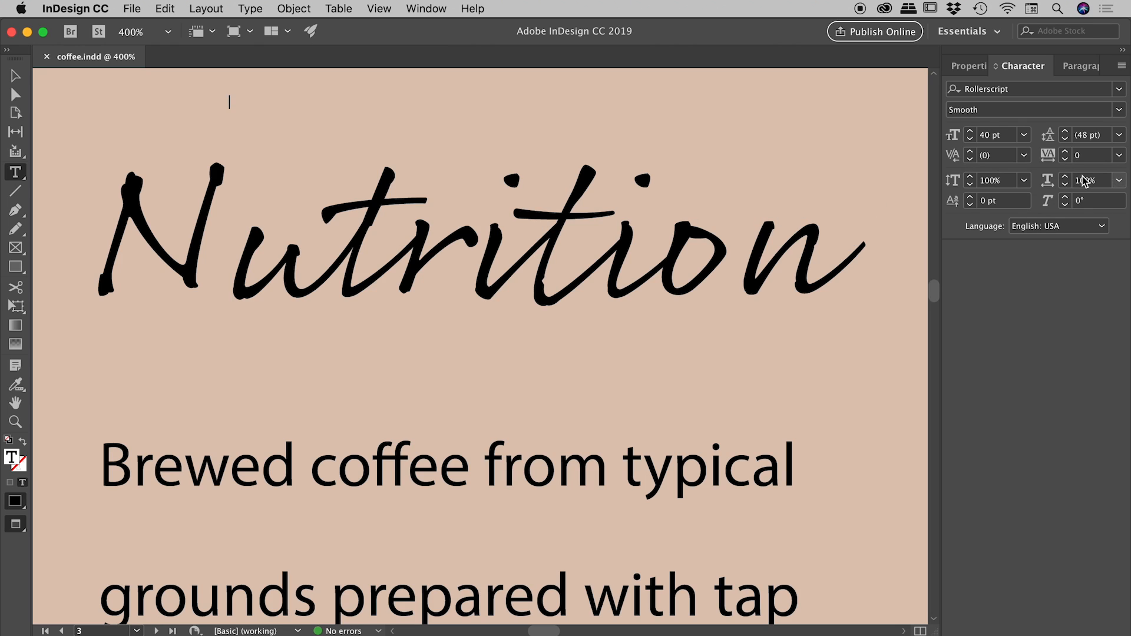
left_click(1025, 155)
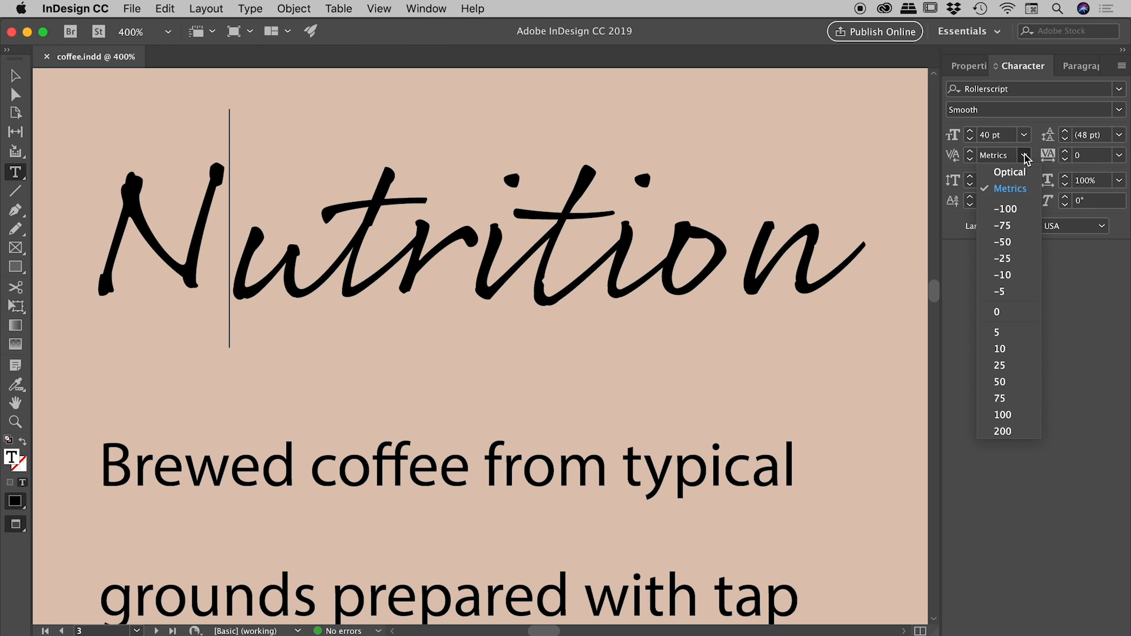
left_click(1000, 365)
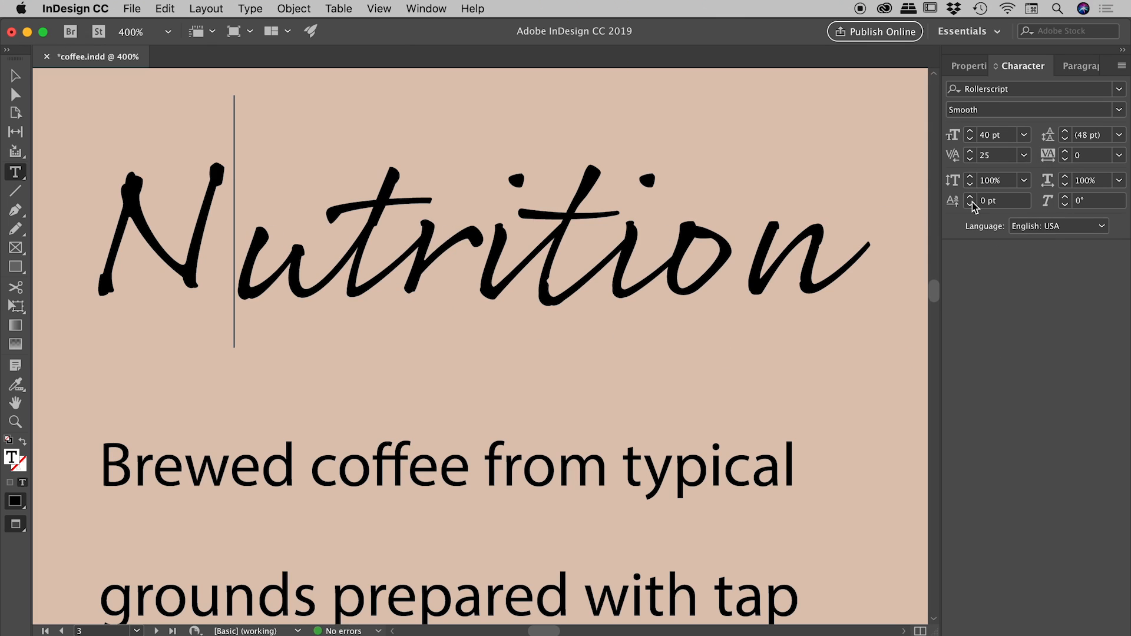
left_click(1024, 154)
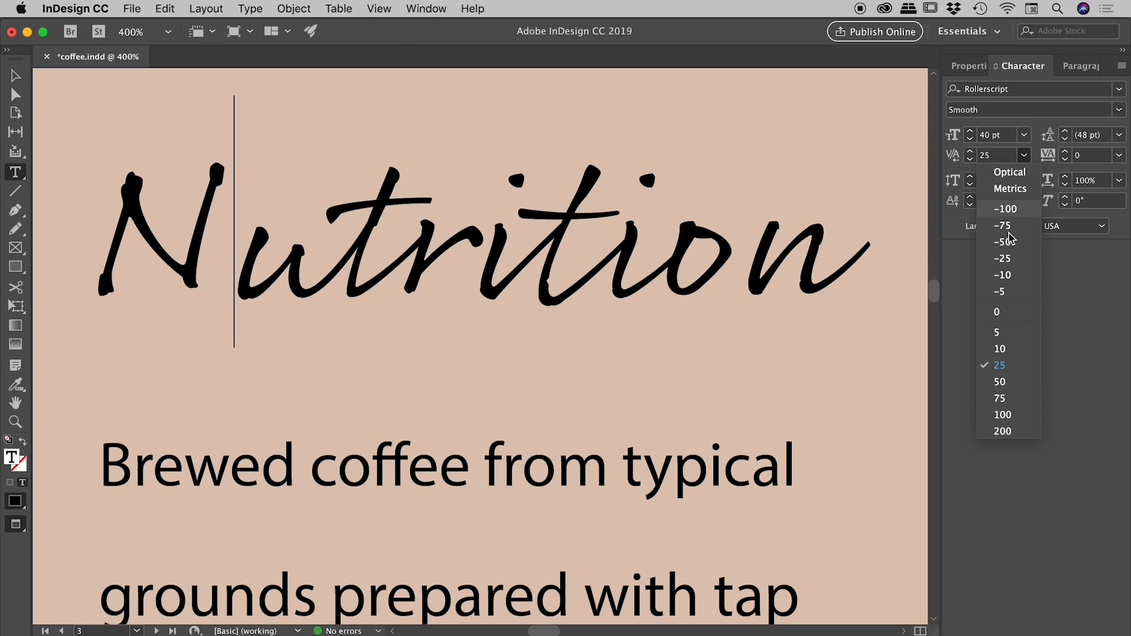
left_click(1002, 241)
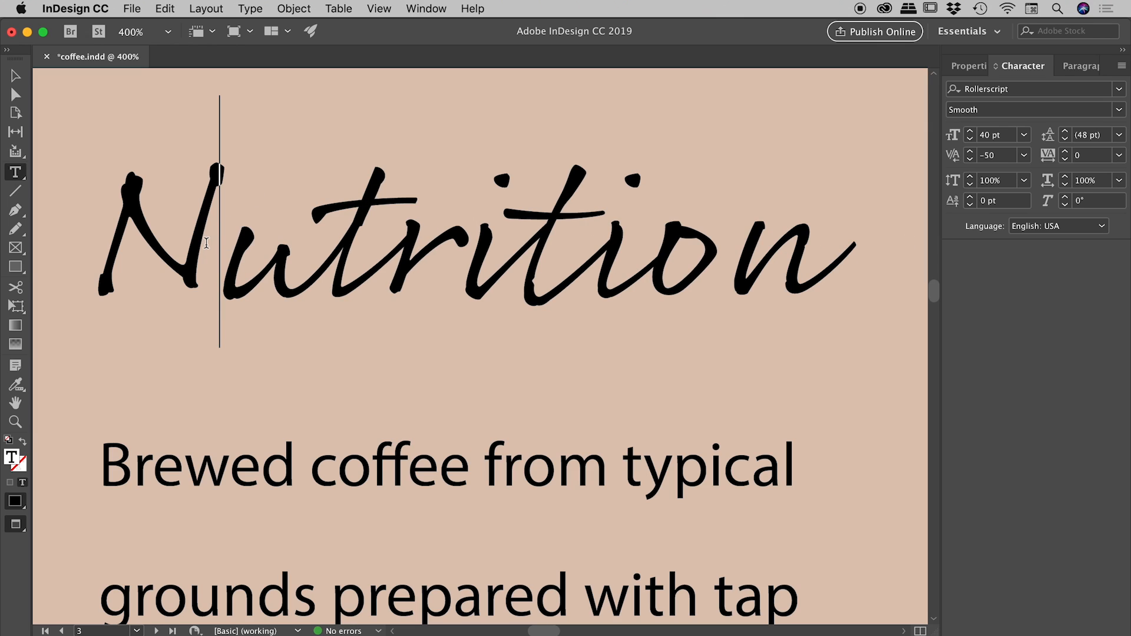
left_click(970, 151)
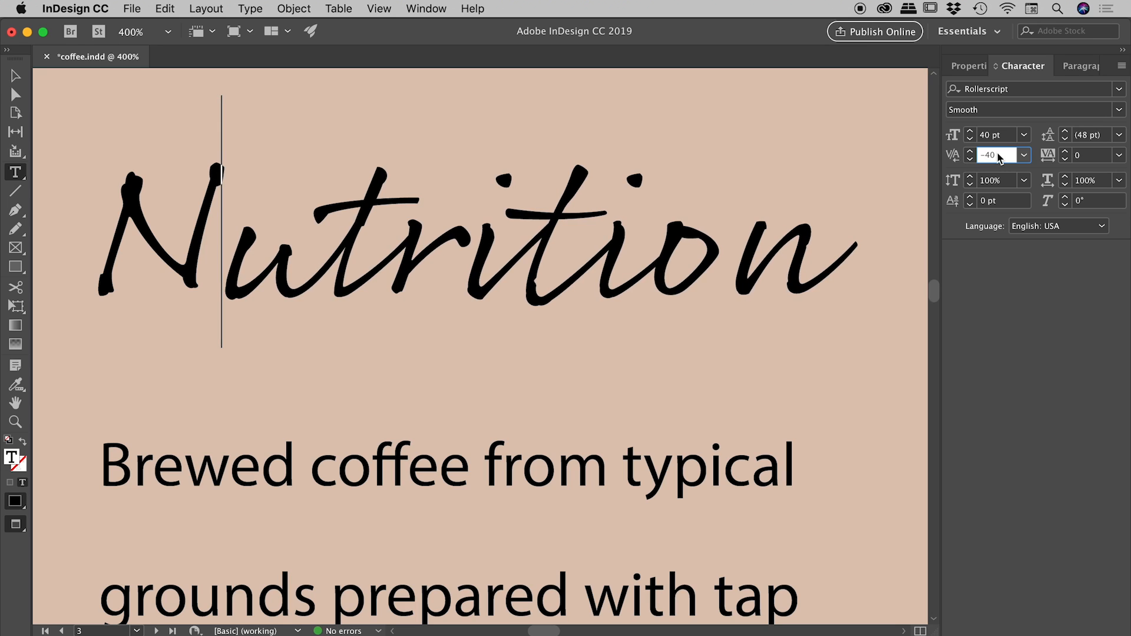
left_click(970, 158)
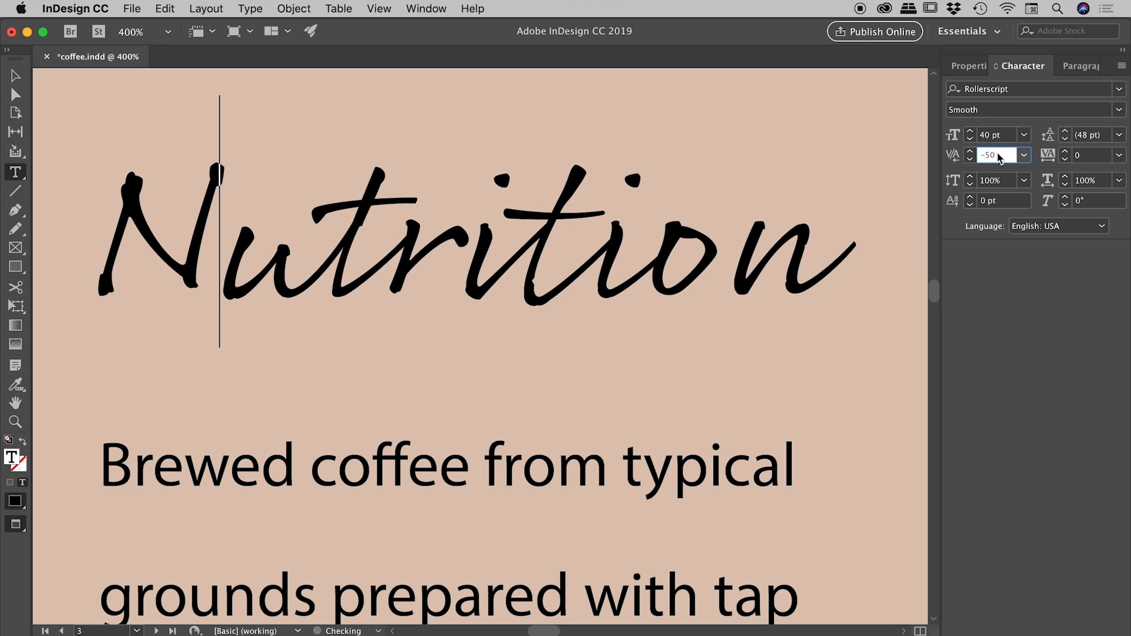
left_click(970, 158)
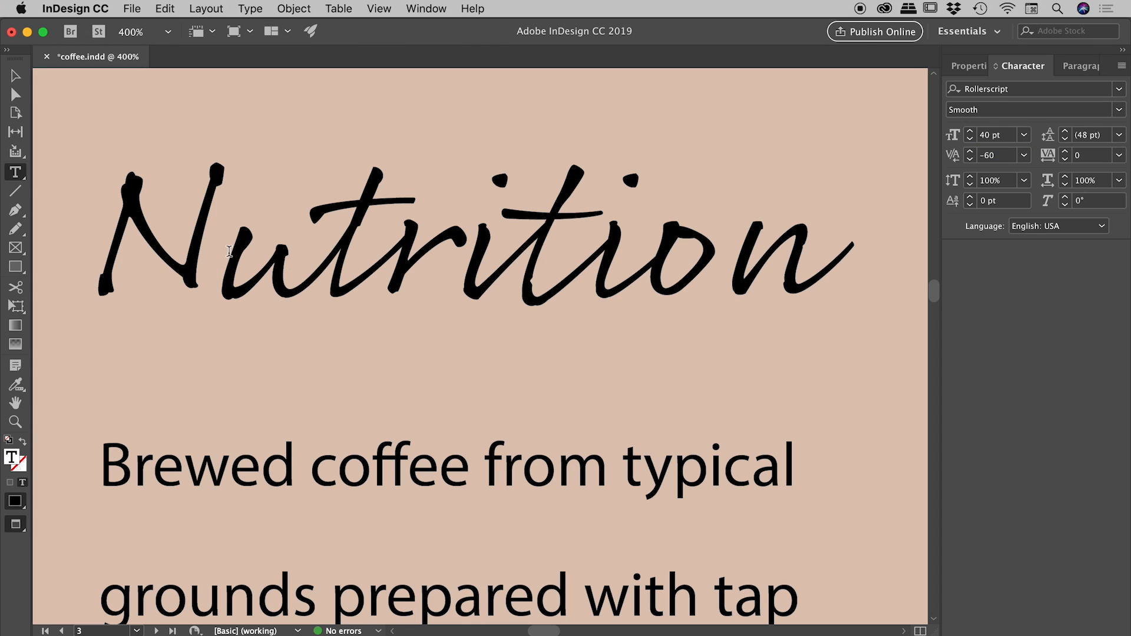
mouse_move(931, 147)
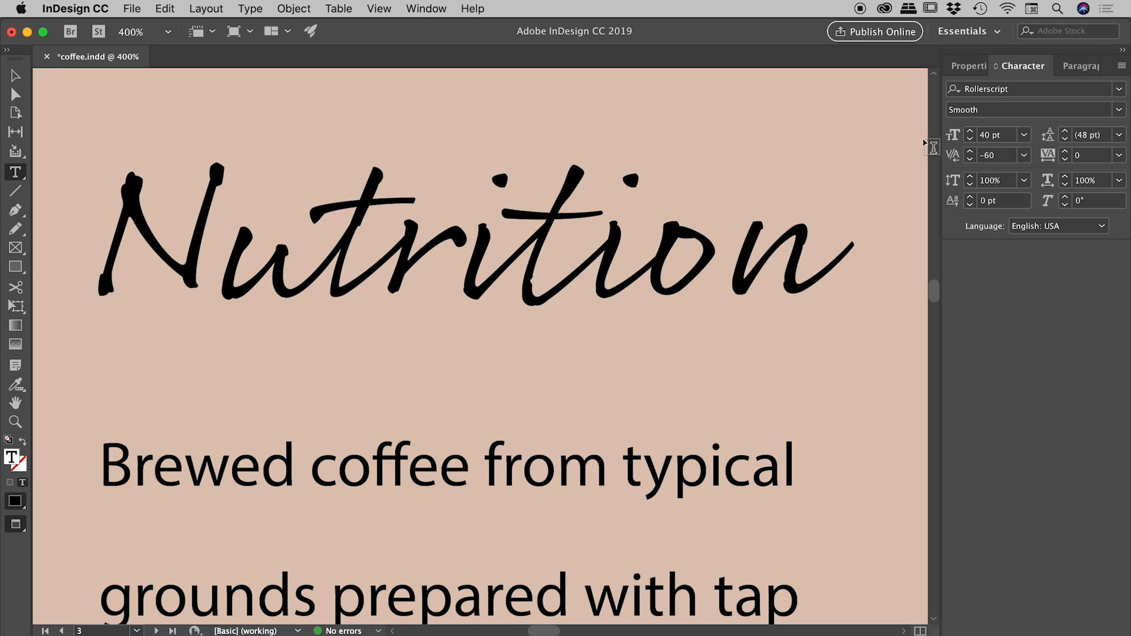
left_click(233, 247)
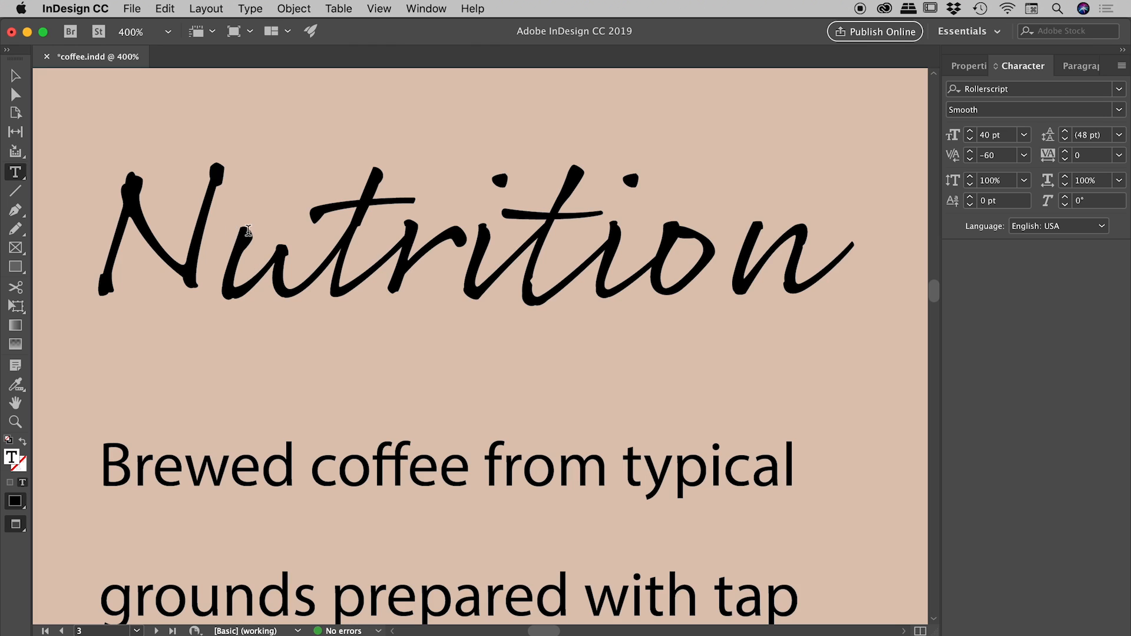
Step: Kern the N–u pair to -100 and the u–t pair to -10 in Nutrition
left_click(249, 231)
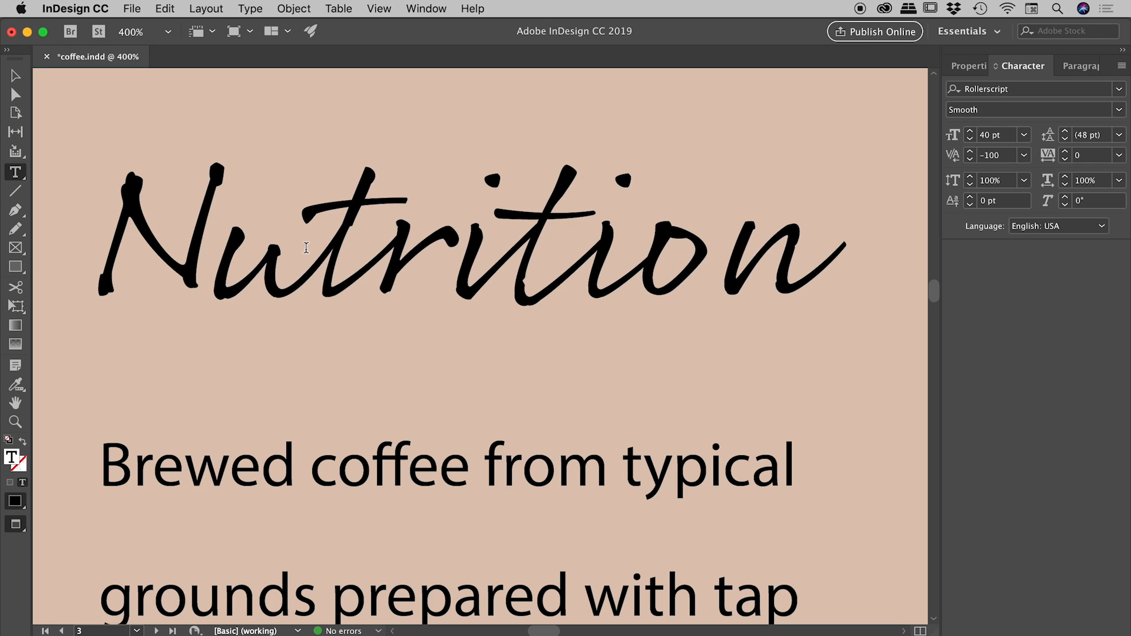
left_click(306, 247)
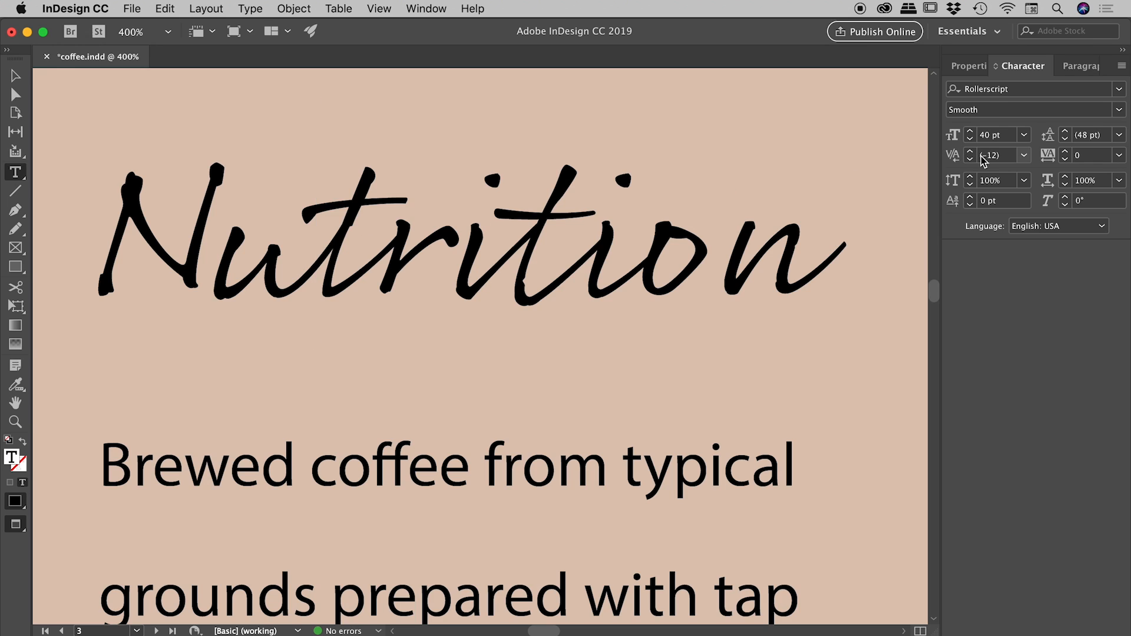
left_click(315, 245)
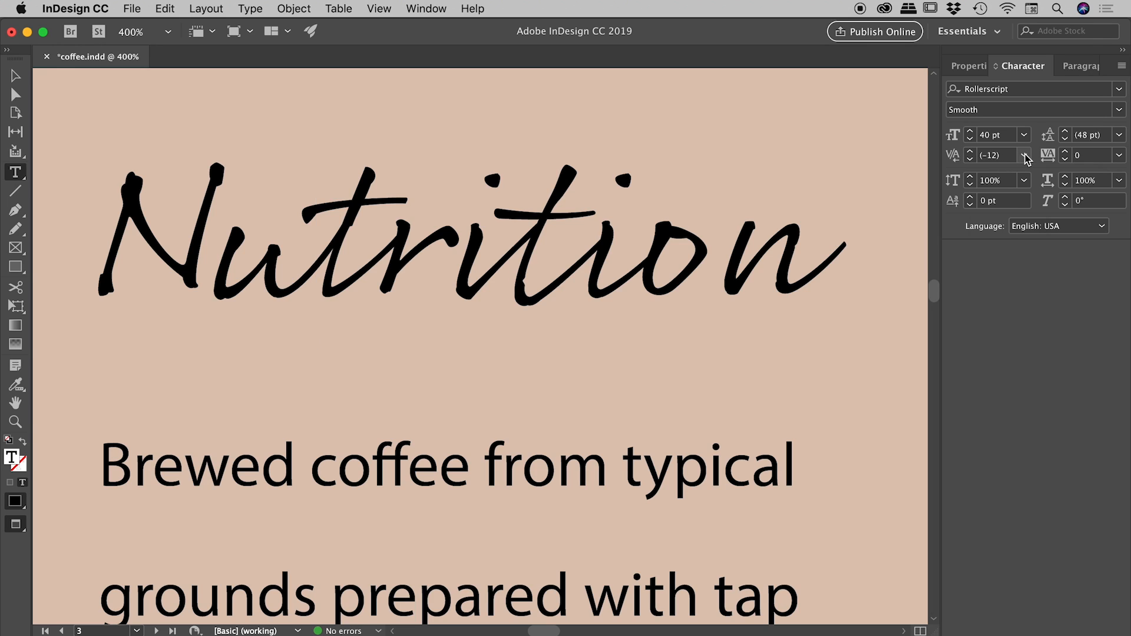
left_click(1024, 155)
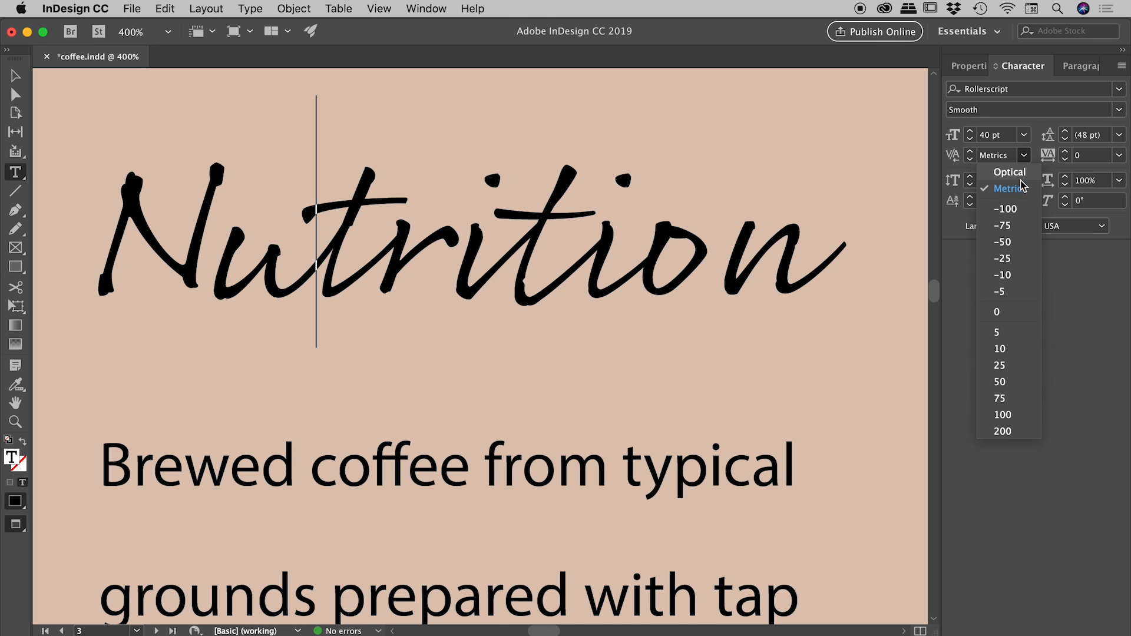
mouse_move(1022, 178)
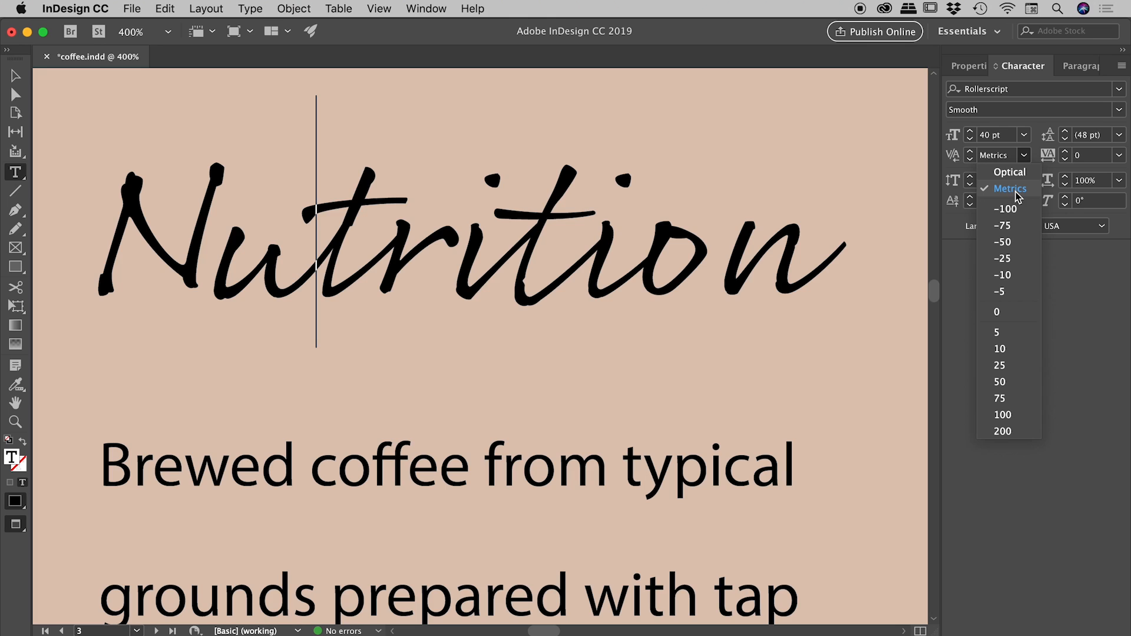
left_click(1009, 188)
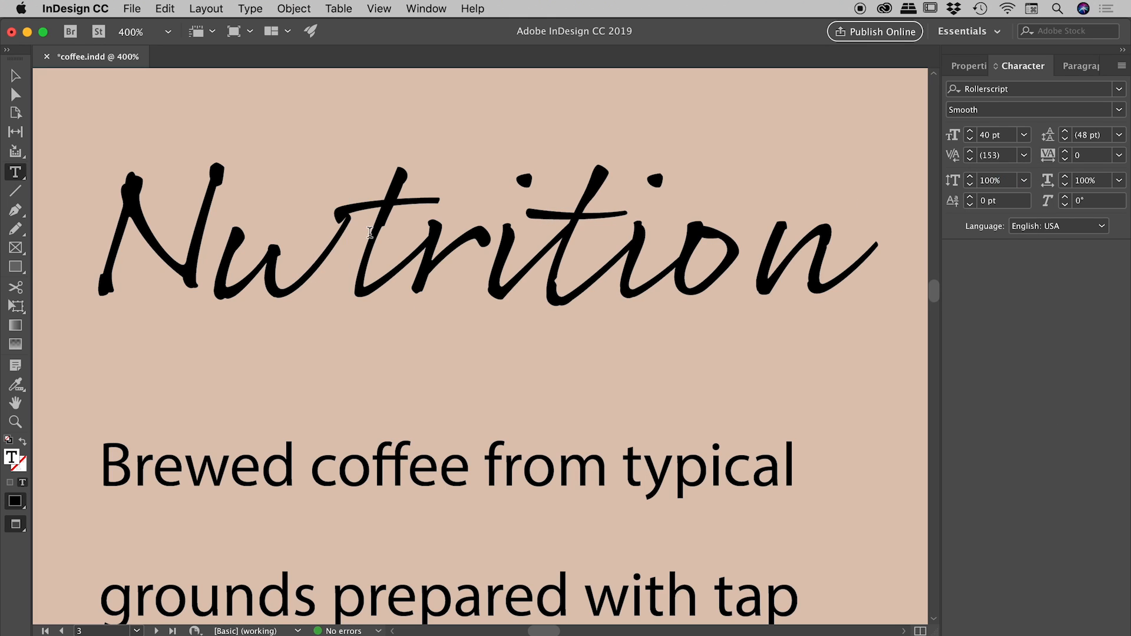
left_click(1024, 155)
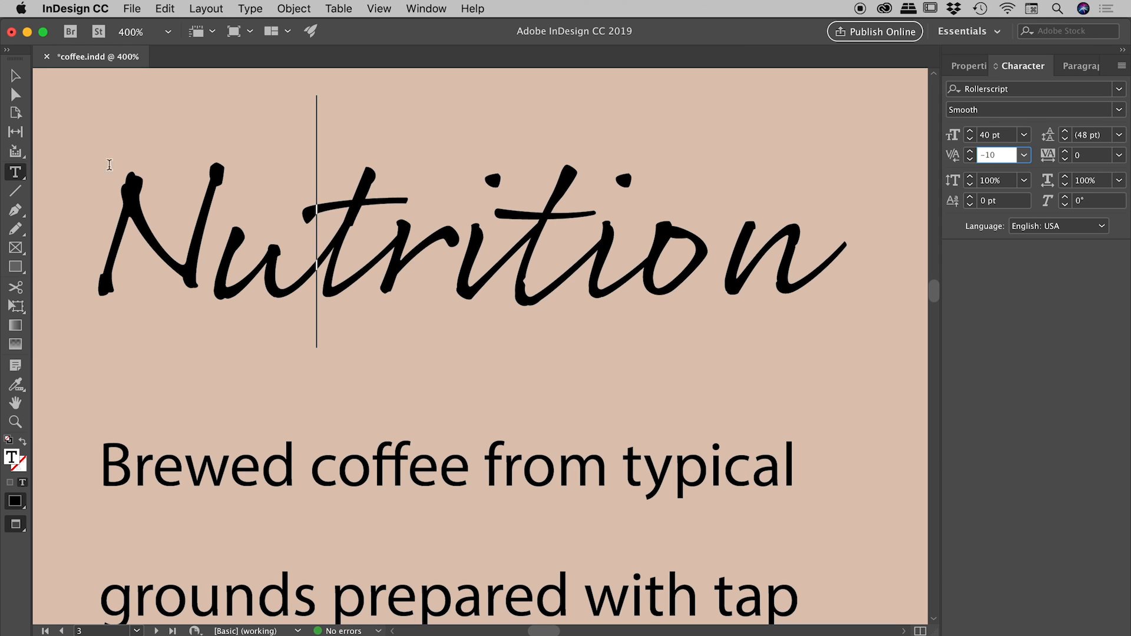
left_click(282, 150)
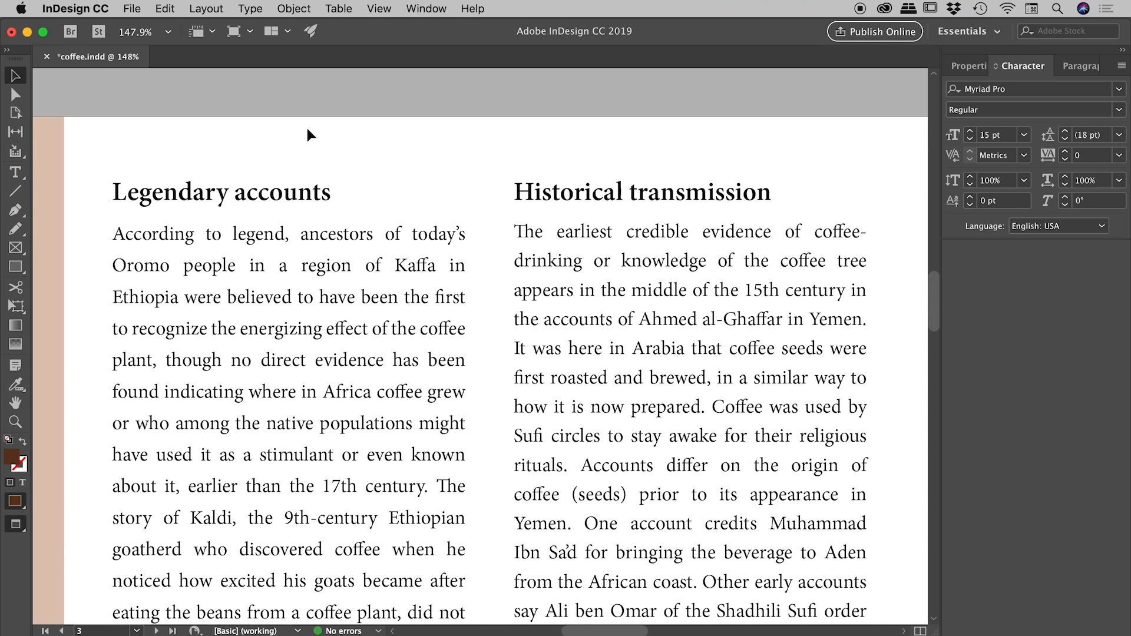
Step: Select the Legendary accounts heading and set its tracking to 160
double_click(292, 192)
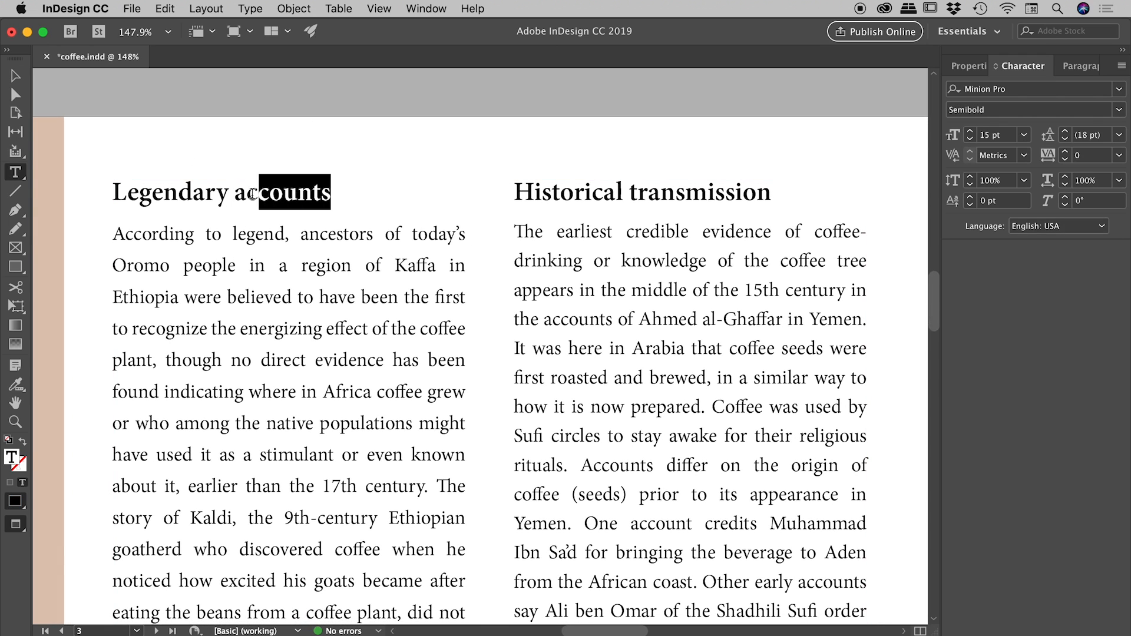
triple_click(200, 192)
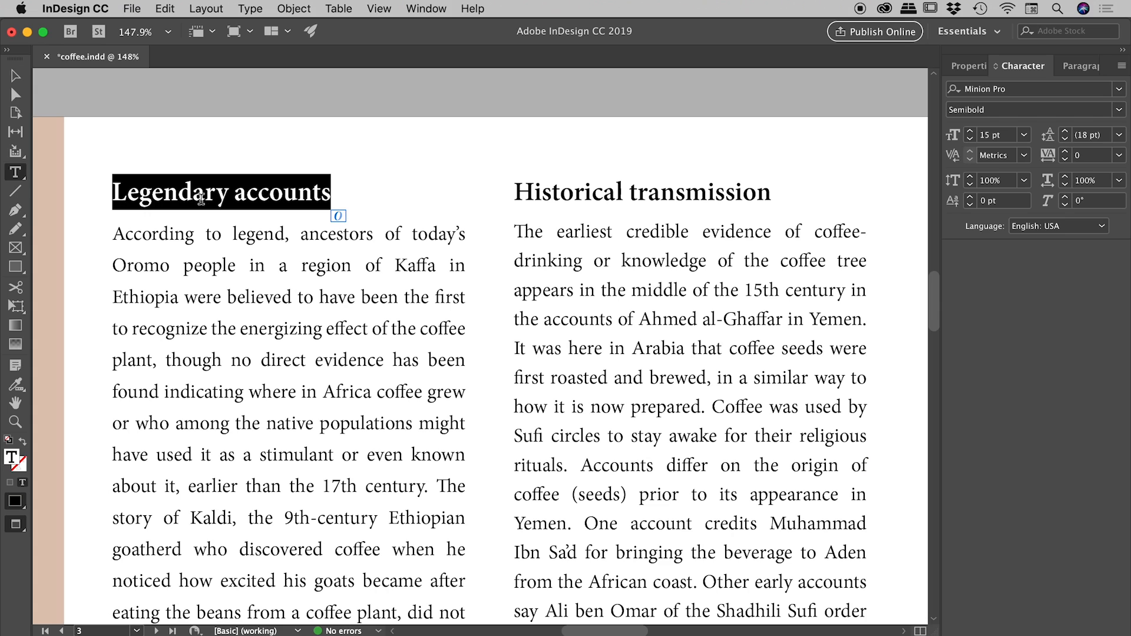
mouse_move(253, 186)
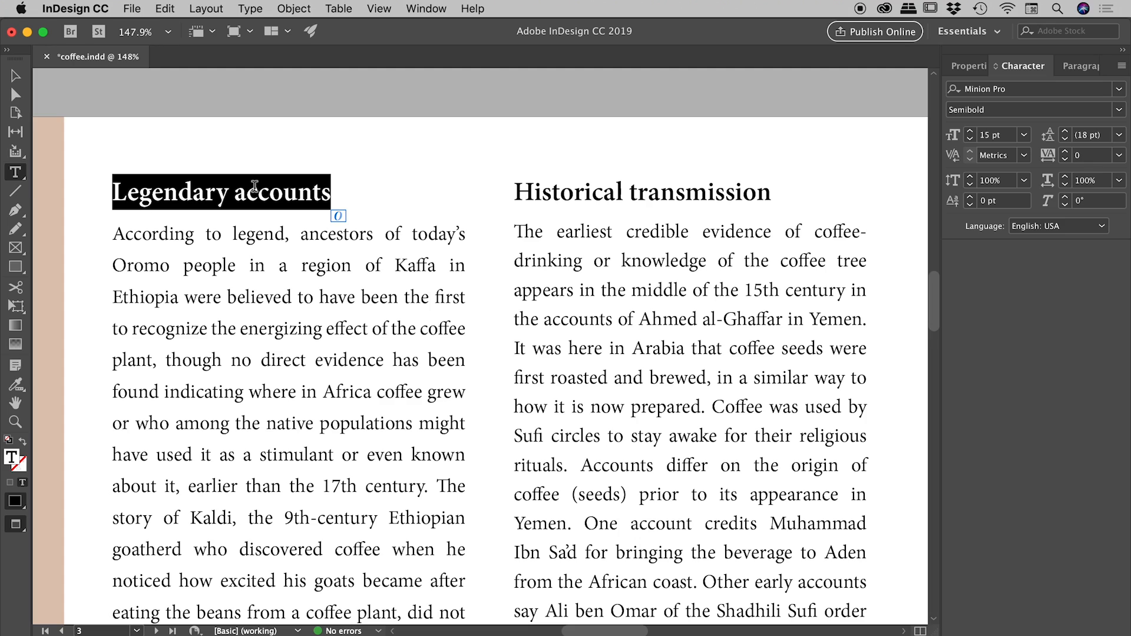
mouse_move(1055, 162)
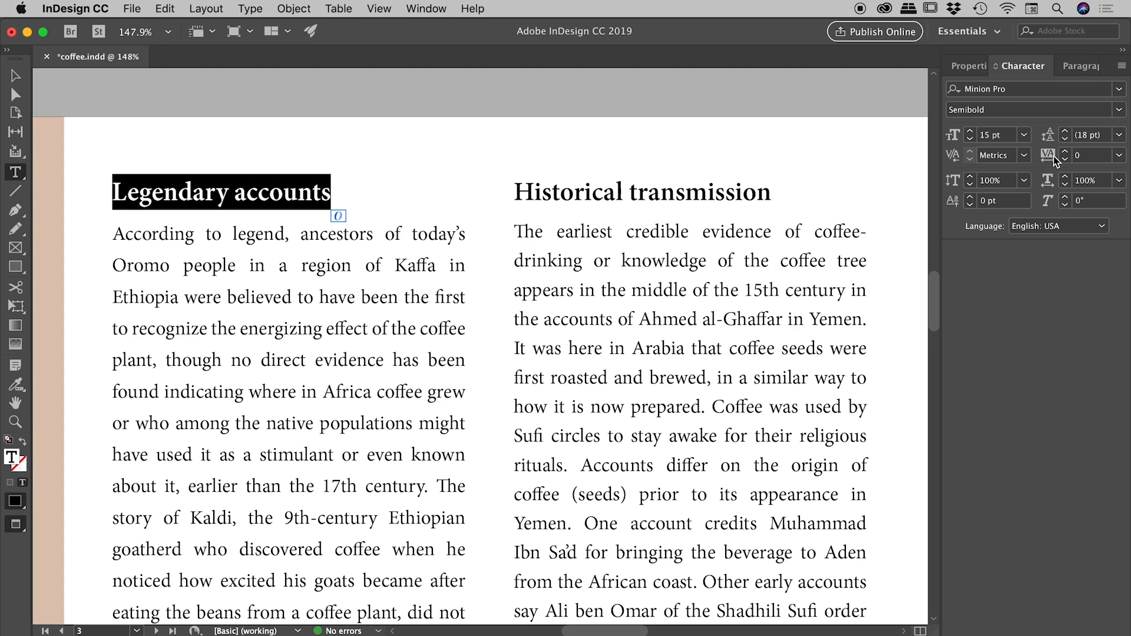
mouse_move(1054, 161)
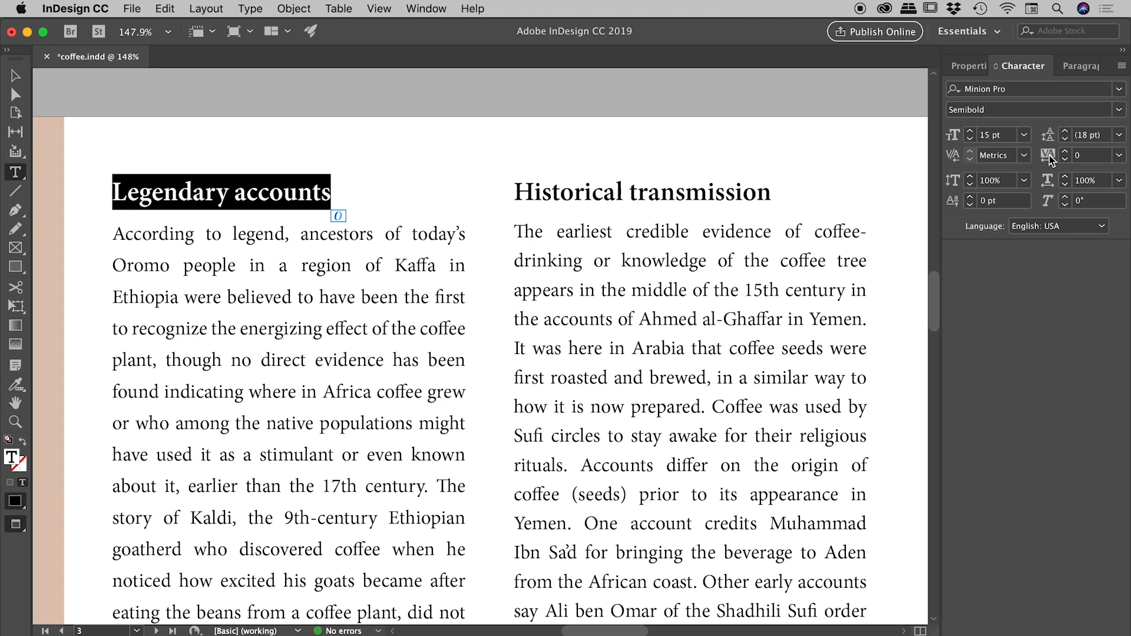
mouse_move(1109, 160)
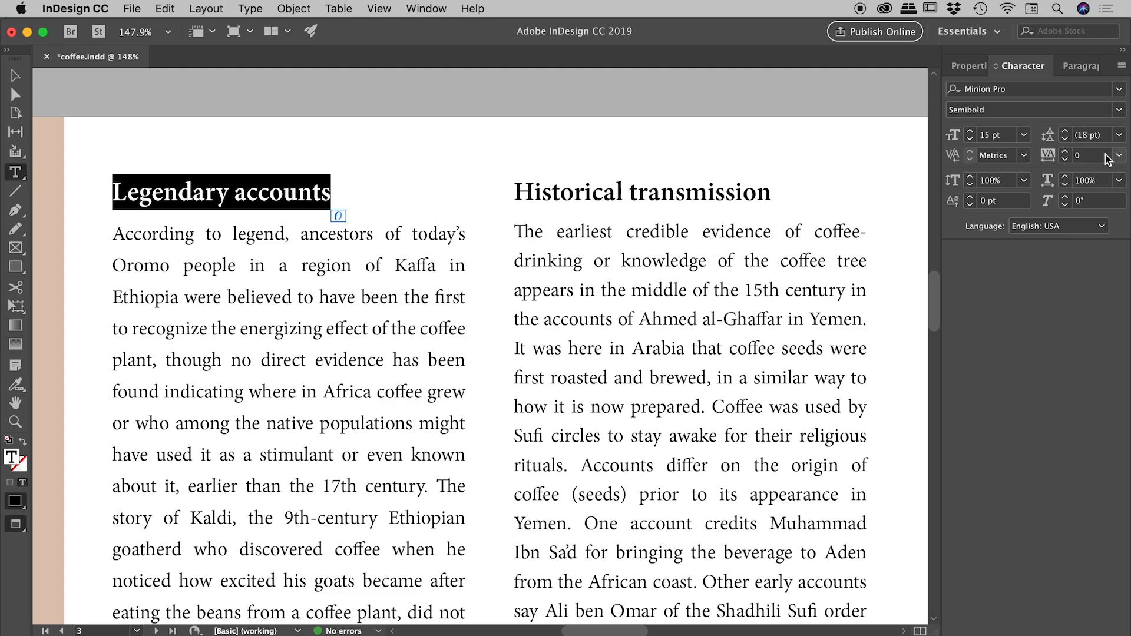
left_click(1119, 155)
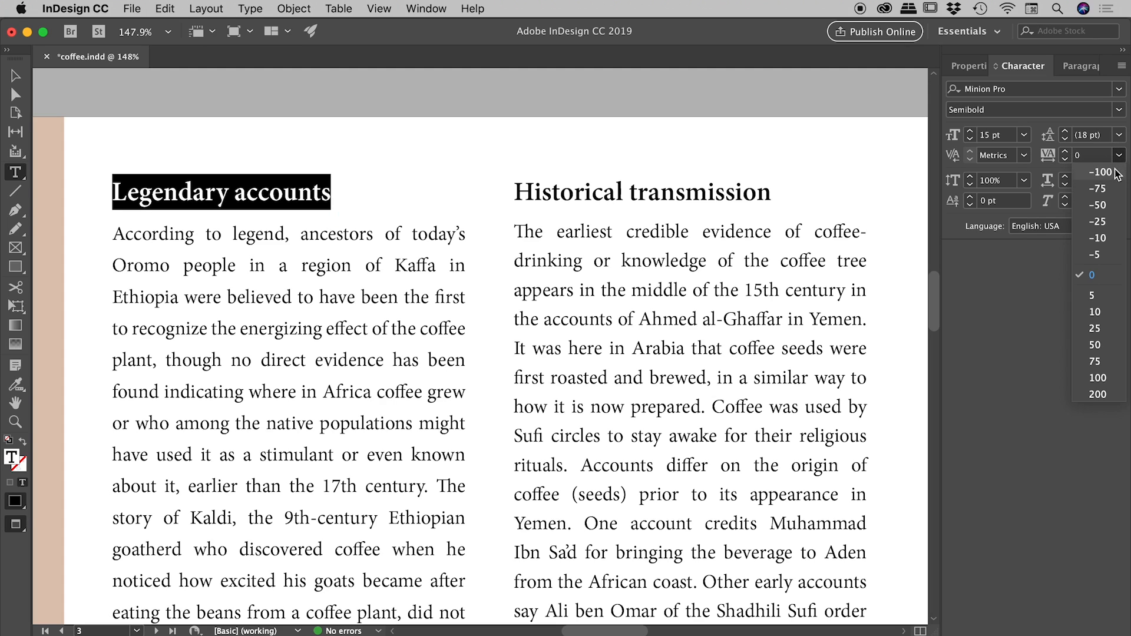
left_click(1095, 344)
type("-40")
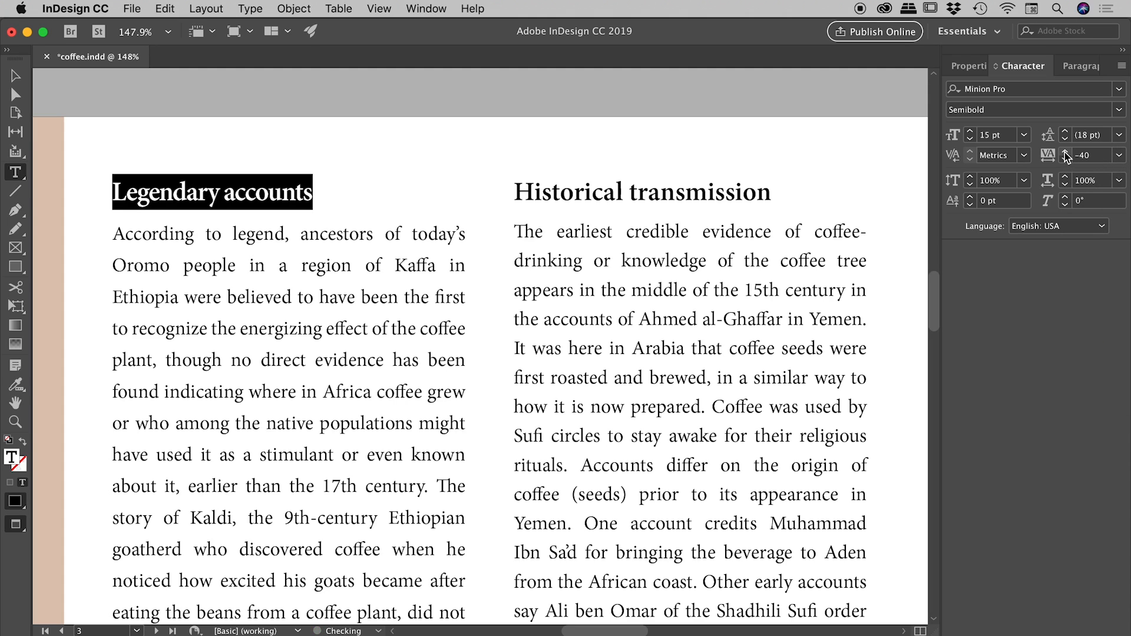
left_click(1067, 160)
type("25")
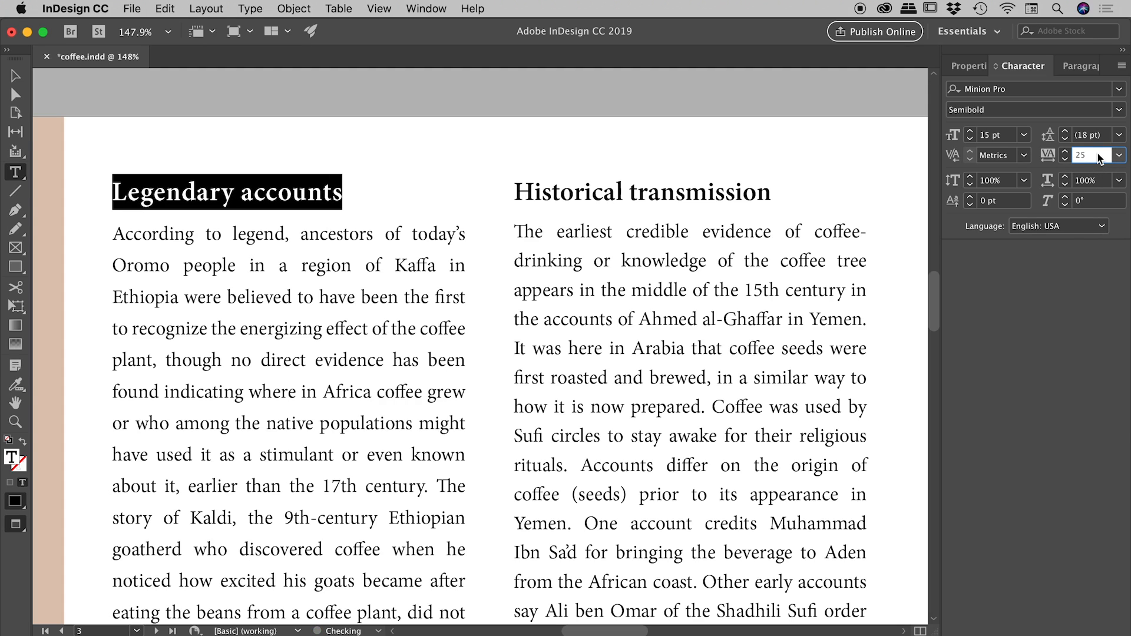
left_click(1067, 152)
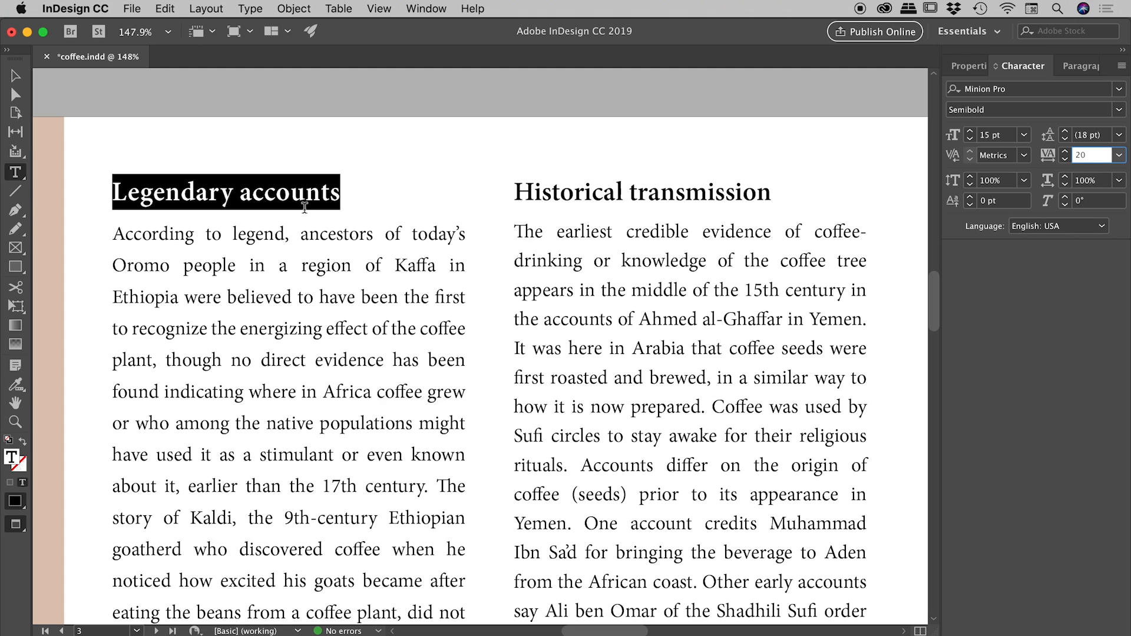
left_click(363, 192)
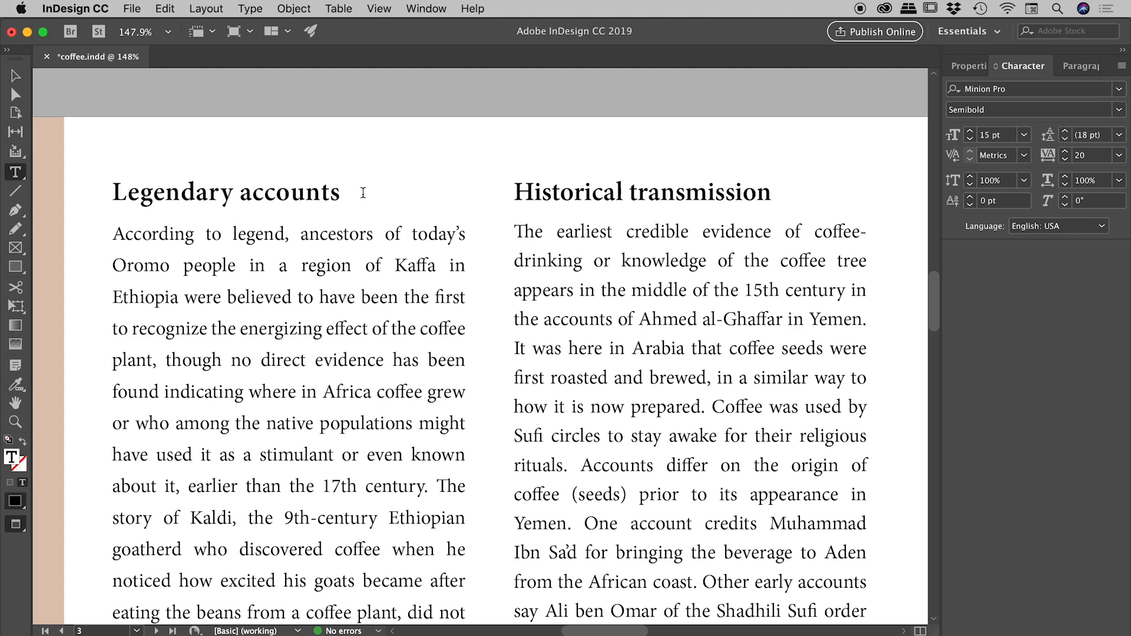
triple_click(225, 192)
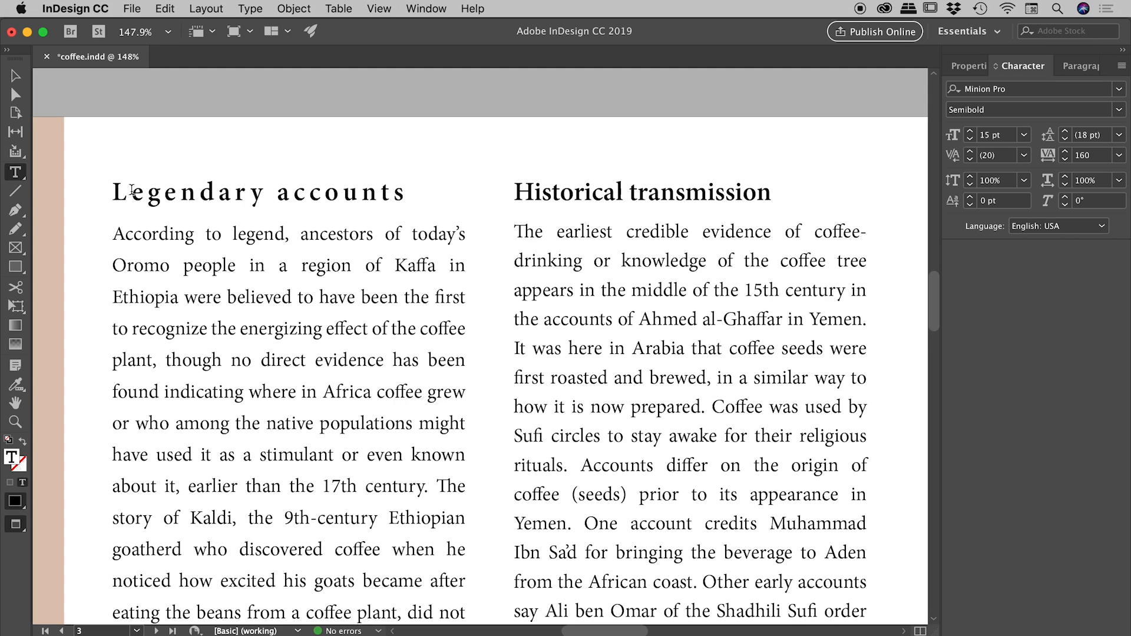
left_click(128, 192)
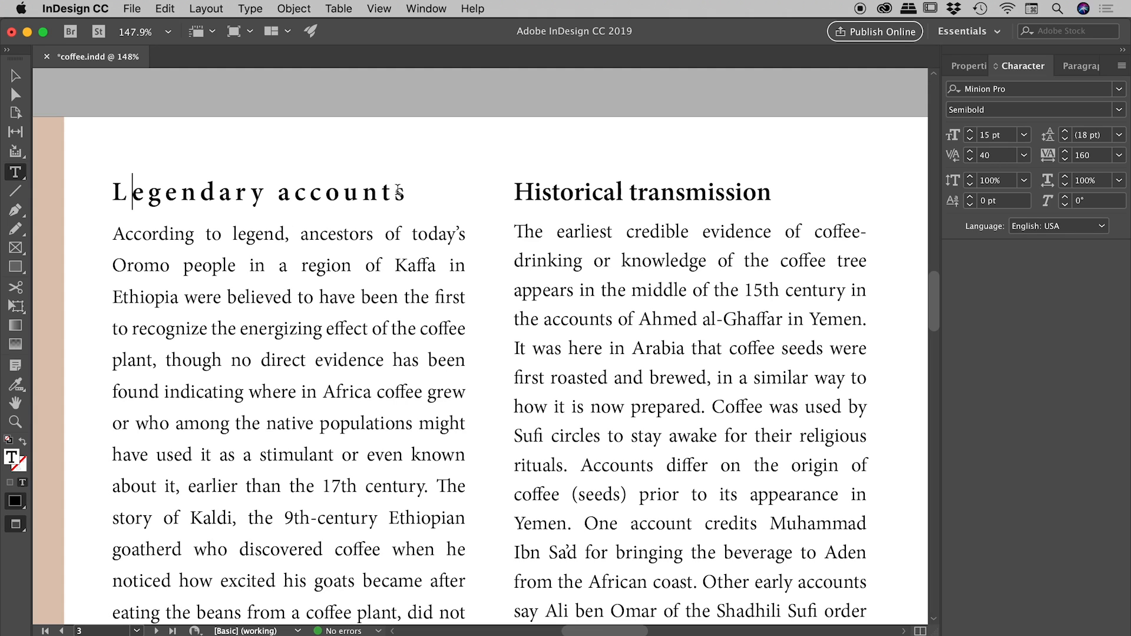
triple_click(256, 192)
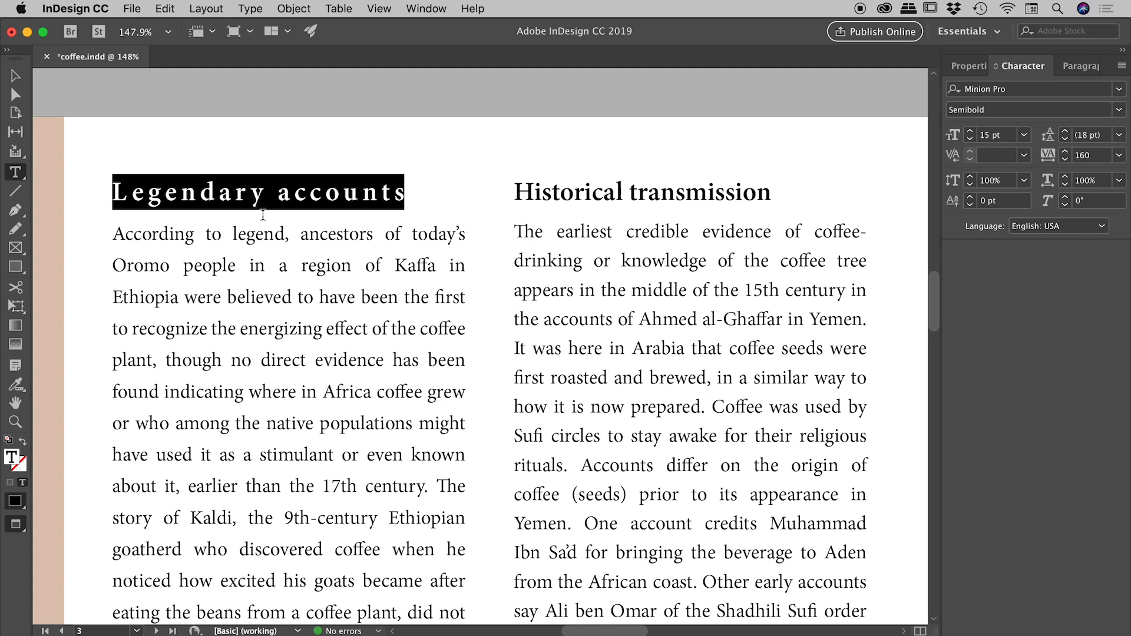
mouse_move(33, 94)
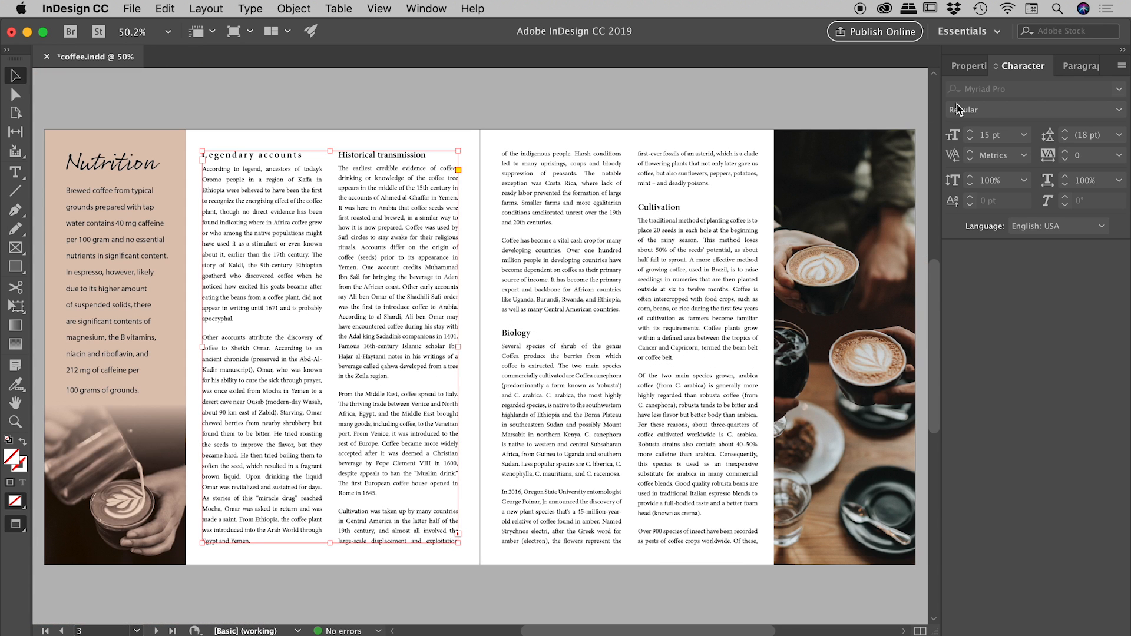
Step: Redefine the heading paragraph style from the tracked Legendary accounts heading
left_click(1053, 65)
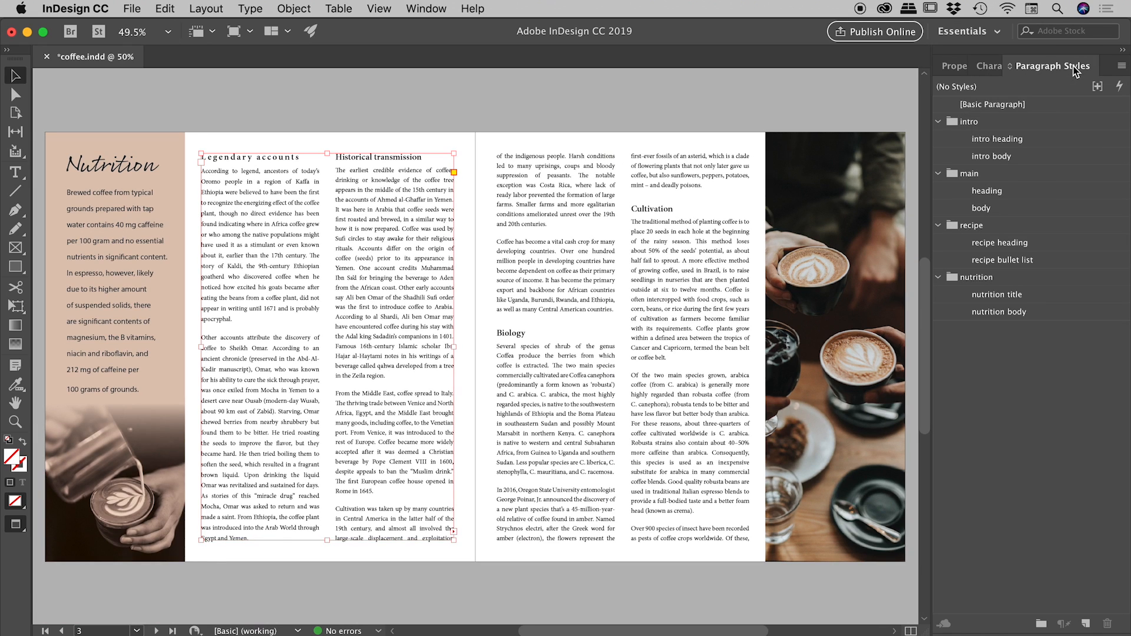
left_click(257, 156)
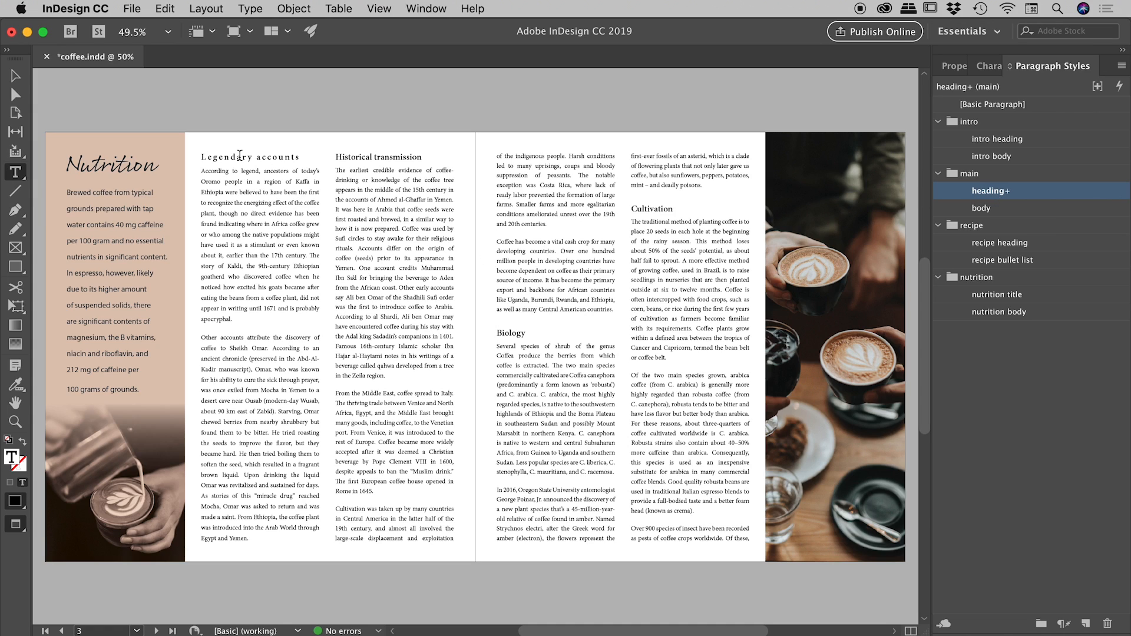
mouse_move(1008, 190)
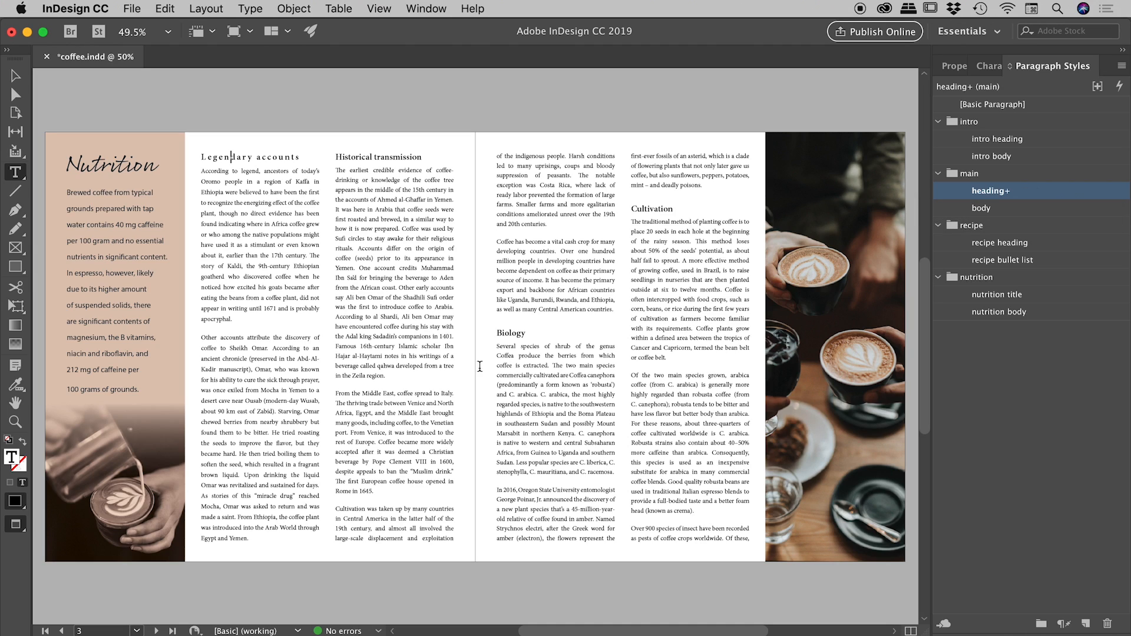
double_click(267, 157)
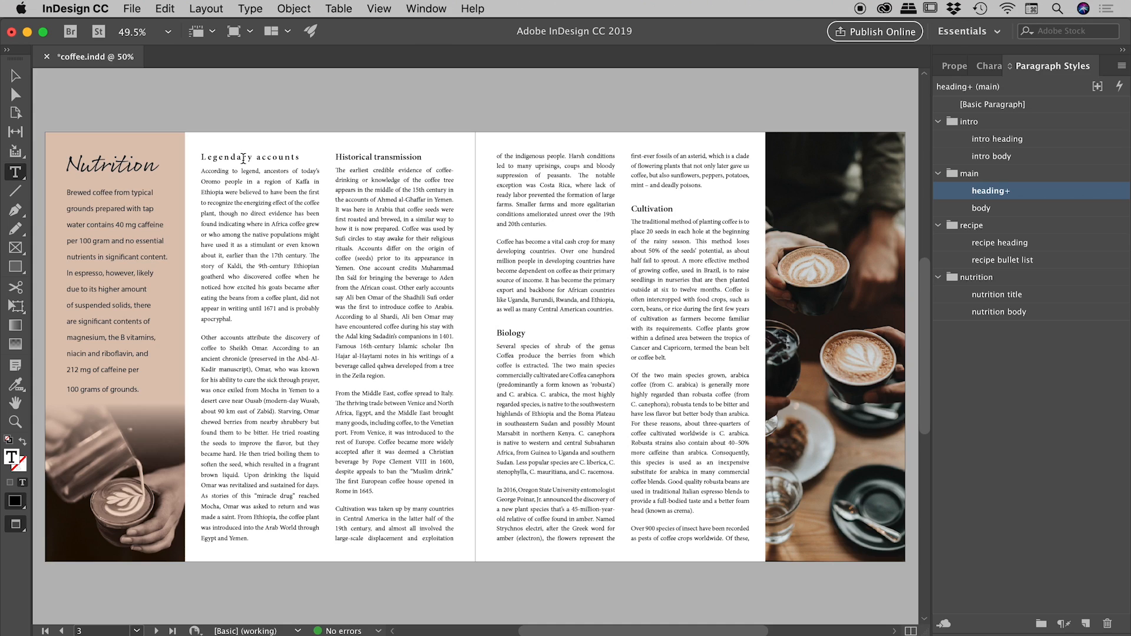
left_click(991, 191)
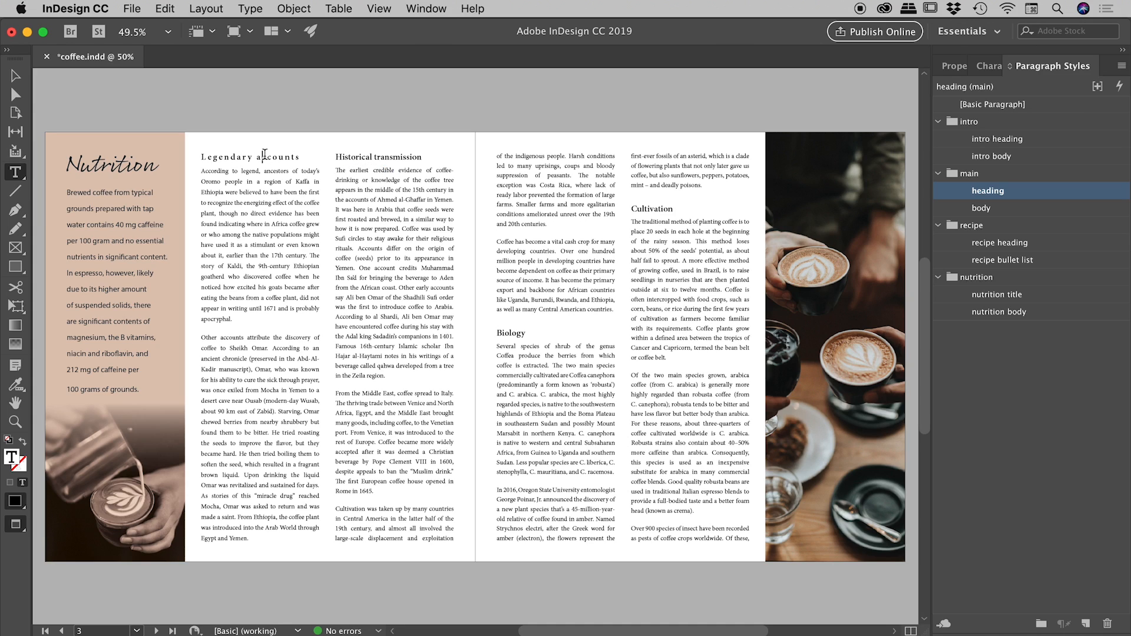
left_click(988, 190)
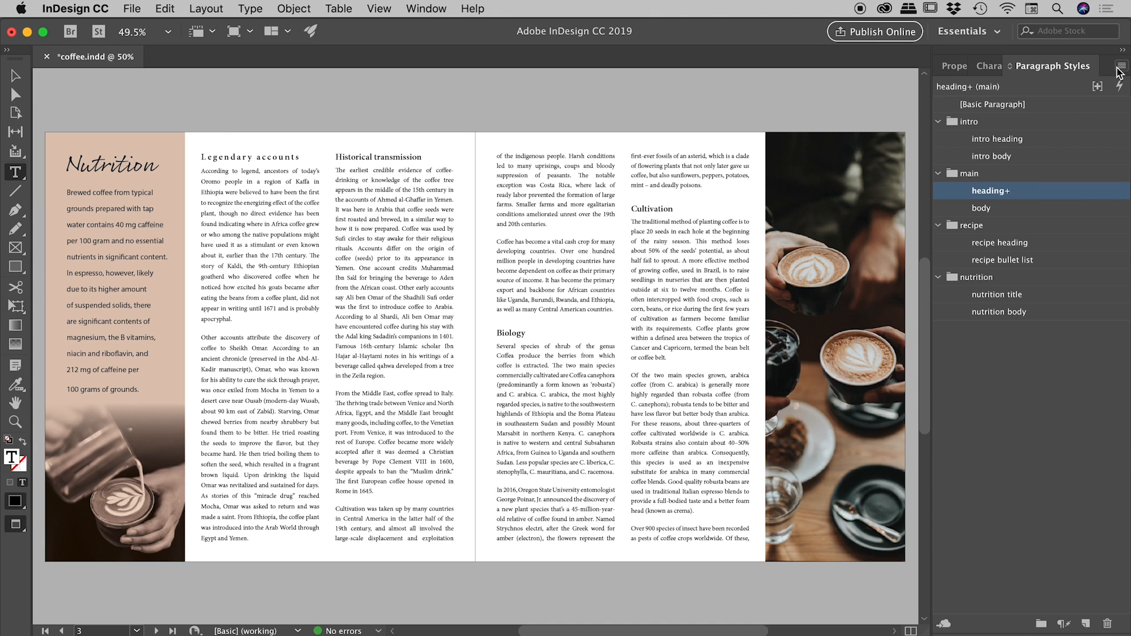
left_click(1117, 66)
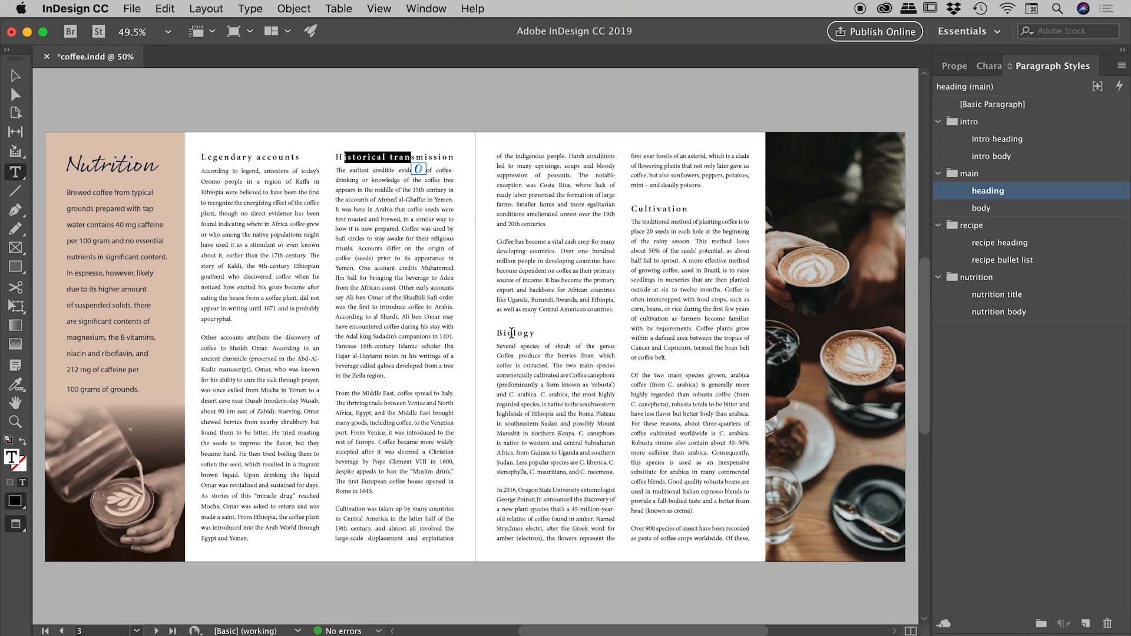
left_click(669, 219)
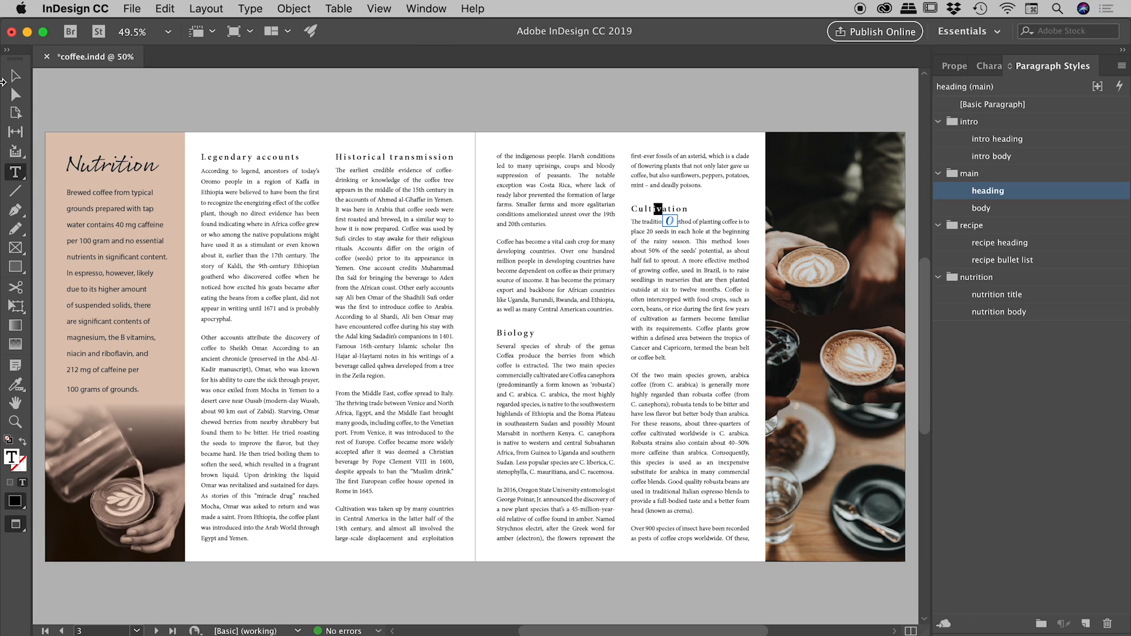
left_click(1003, 259)
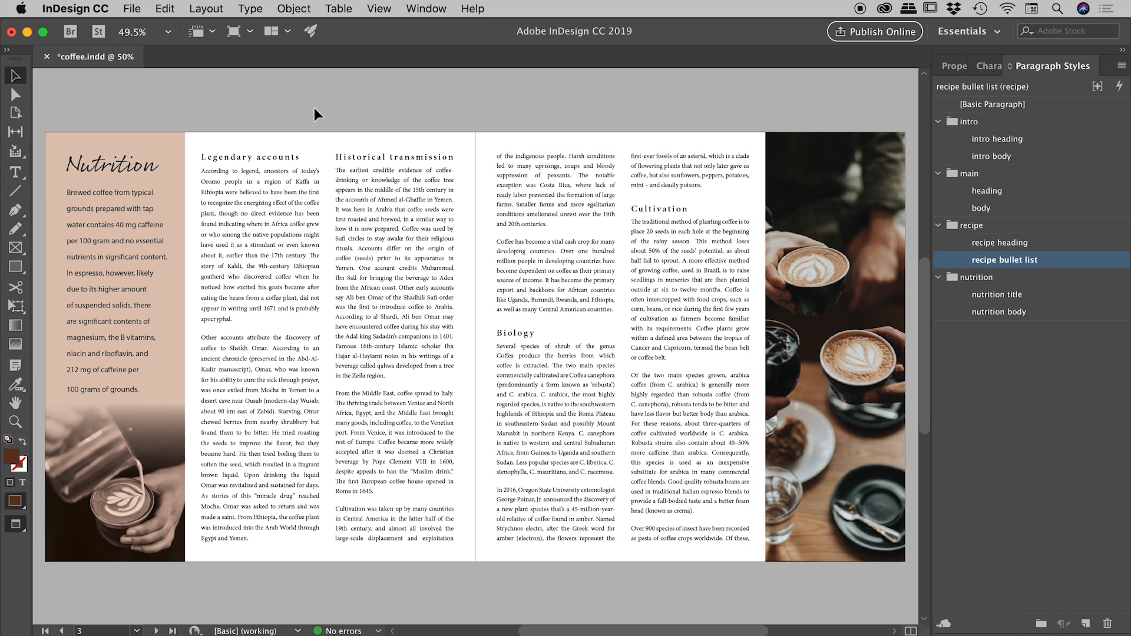
mouse_move(986, 48)
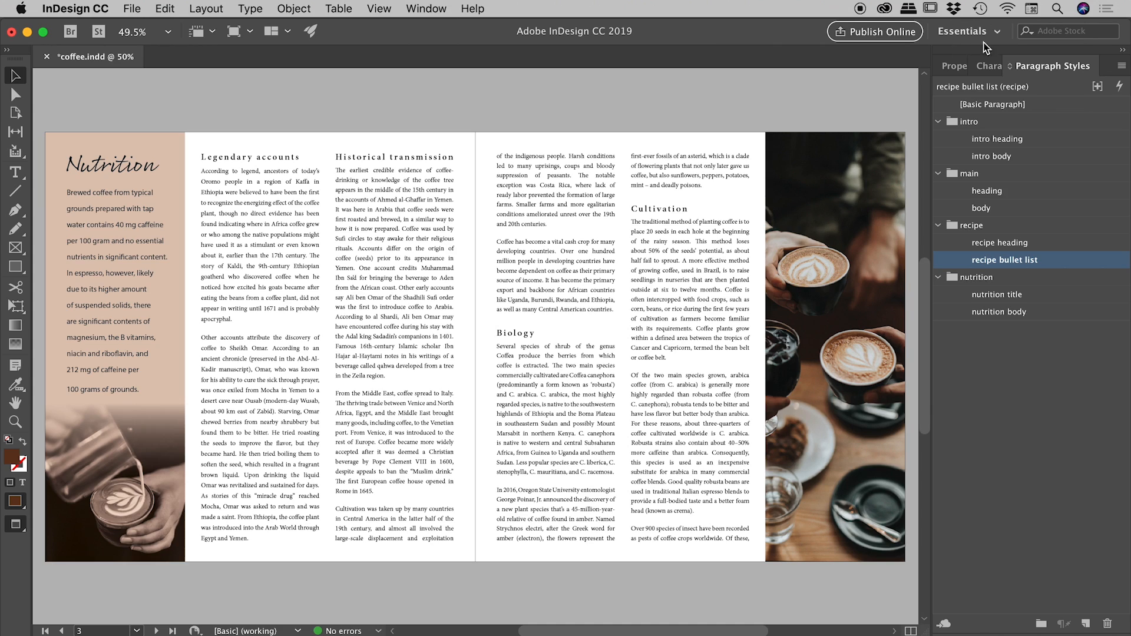
Step: Change the Kerning/Tracking increment in Units & Increments preferences from 20 to 5
left_click(75, 8)
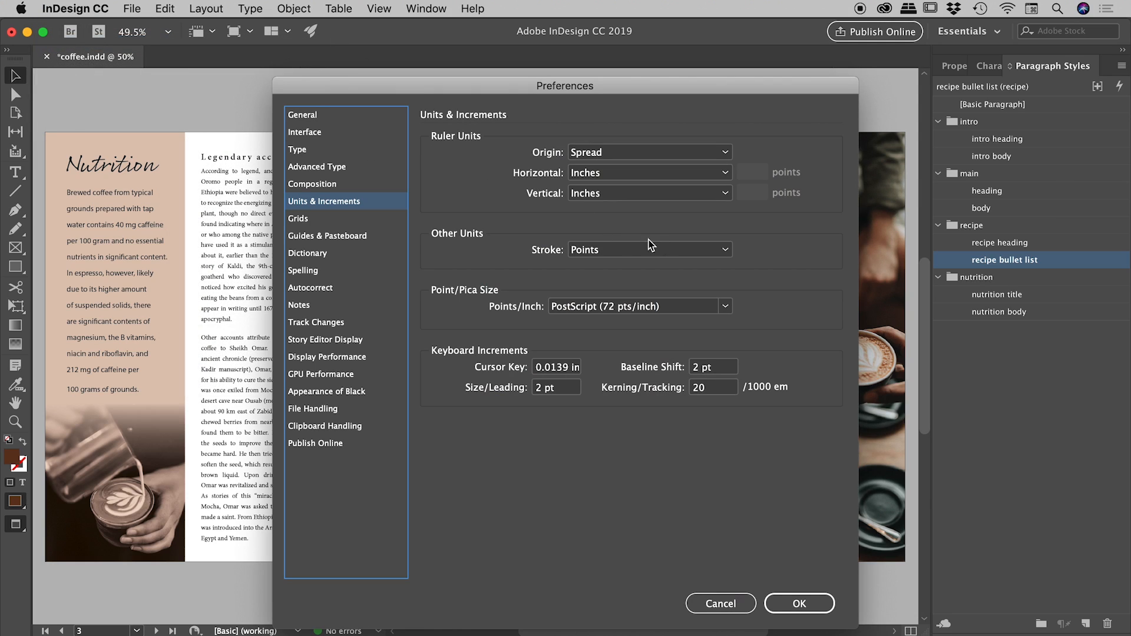
mouse_move(624, 395)
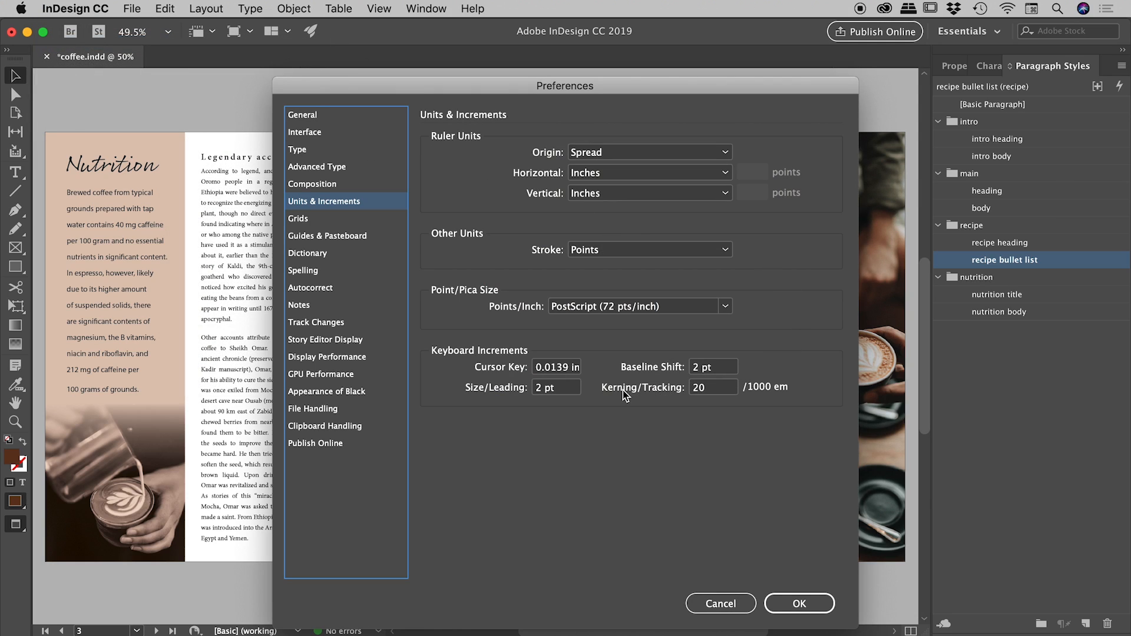
mouse_move(663, 395)
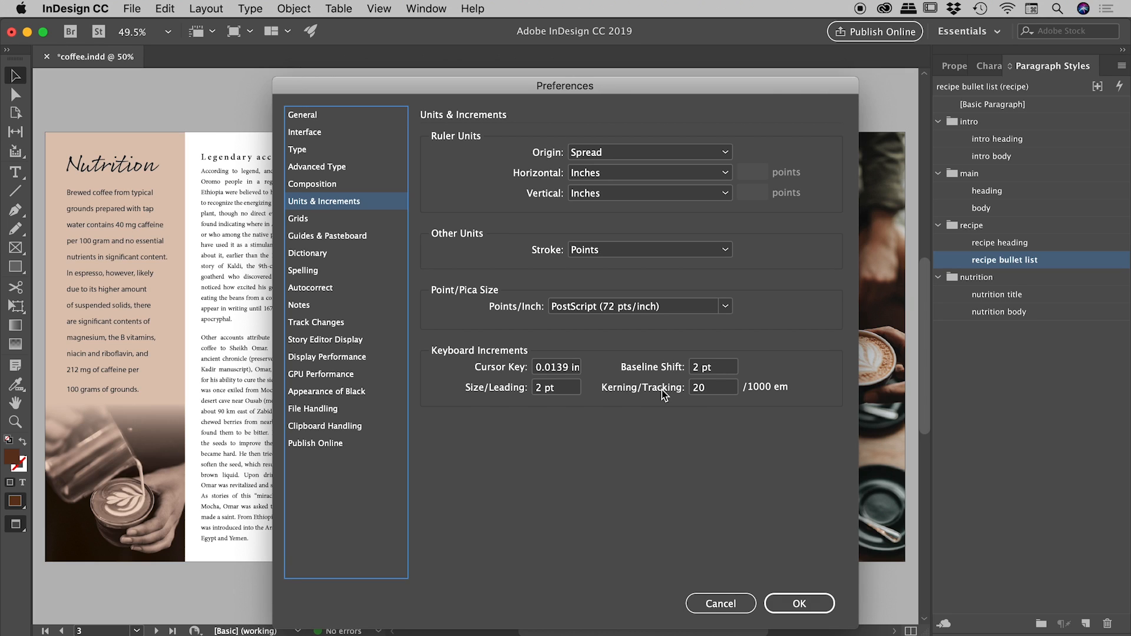
mouse_move(764, 494)
type("5")
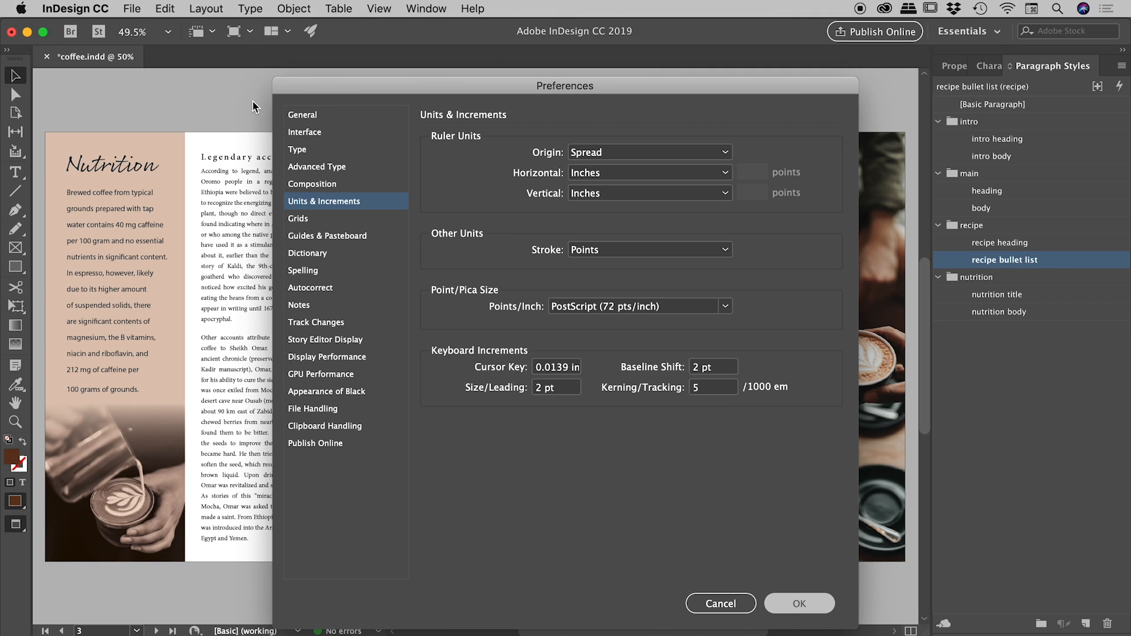
left_click(798, 604)
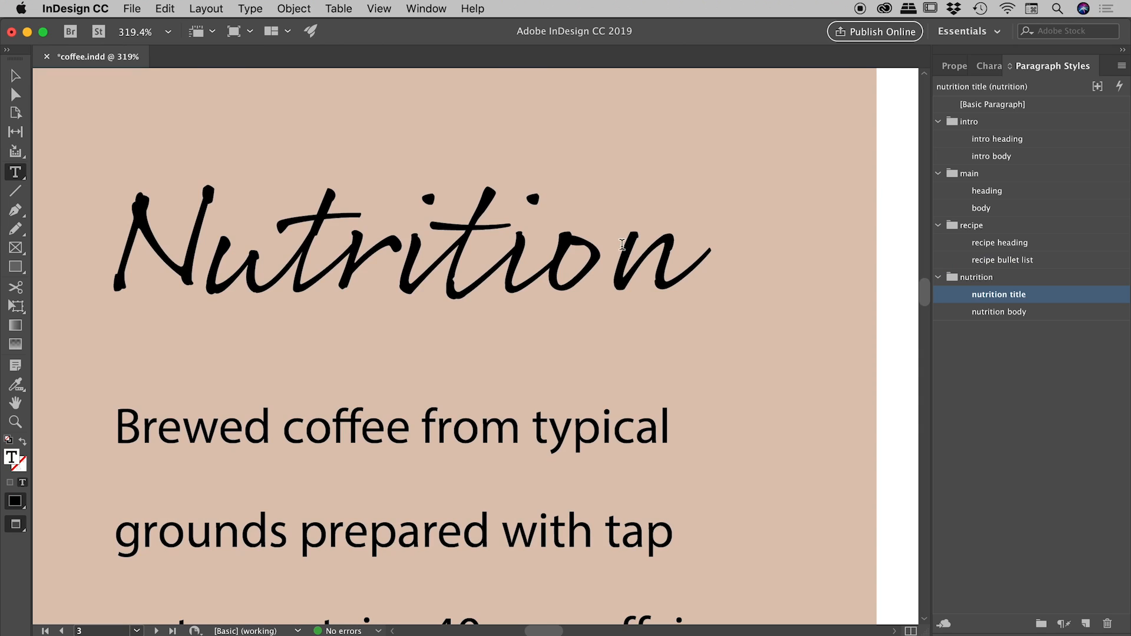
Step: Kern the o–n pair in the Nutrition title to -5
left_click(608, 245)
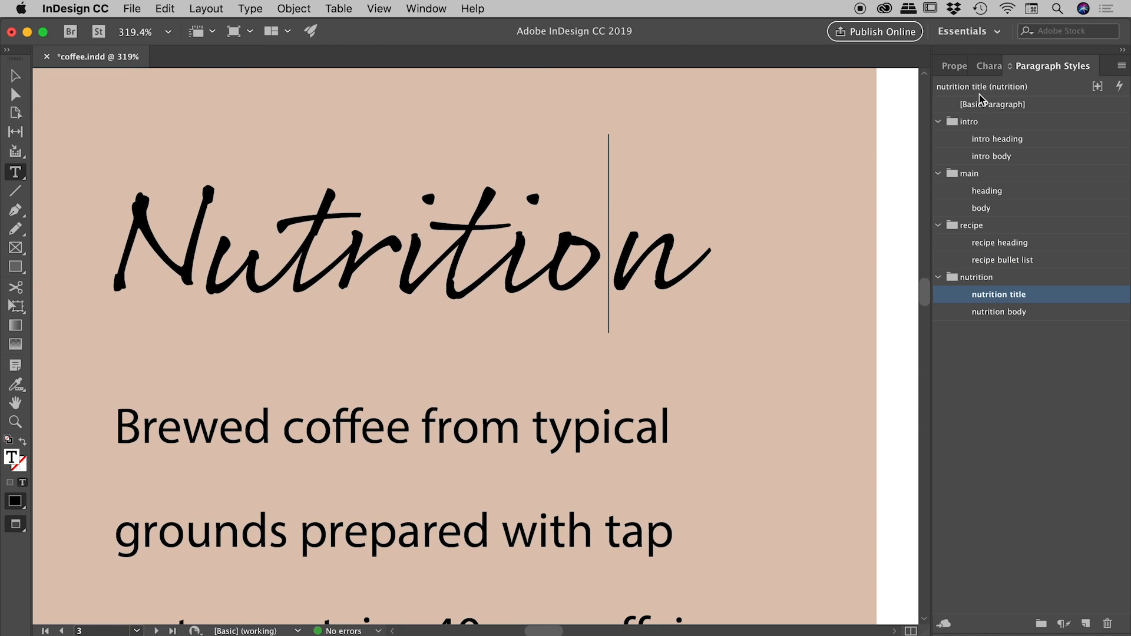
left_click(1024, 65)
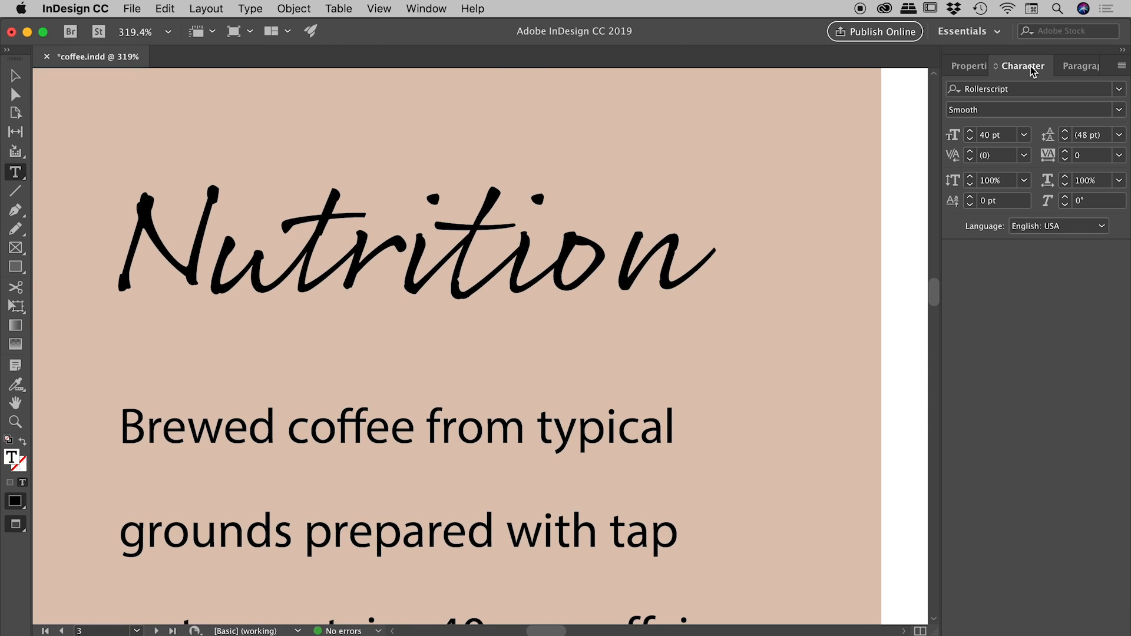
left_click(613, 255)
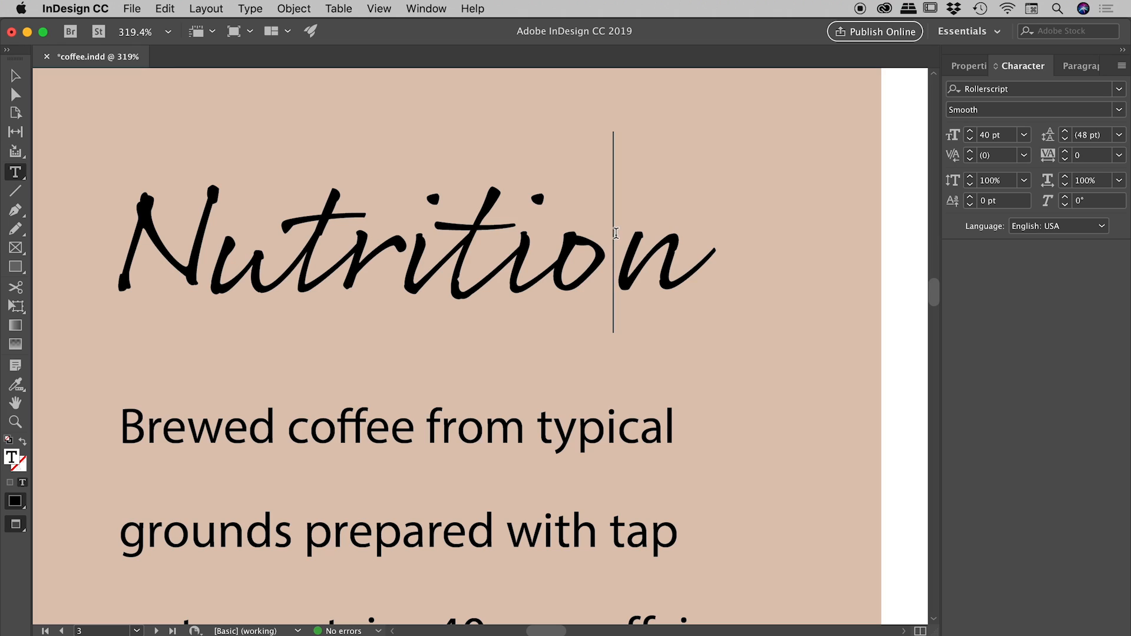
mouse_move(615, 235)
type("-5")
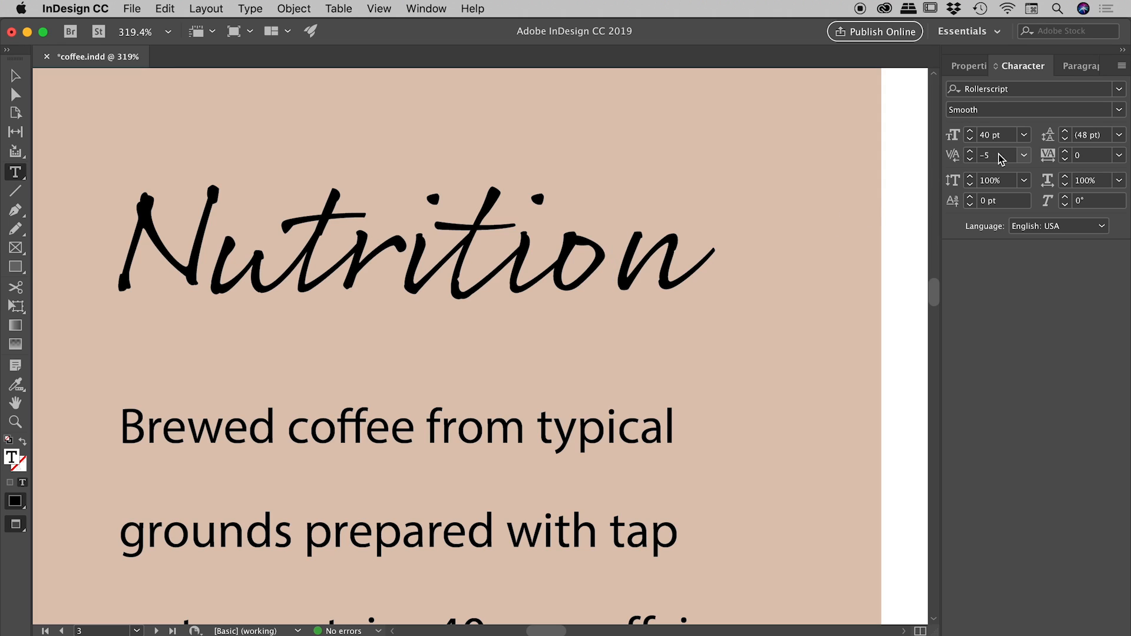
left_click(612, 256)
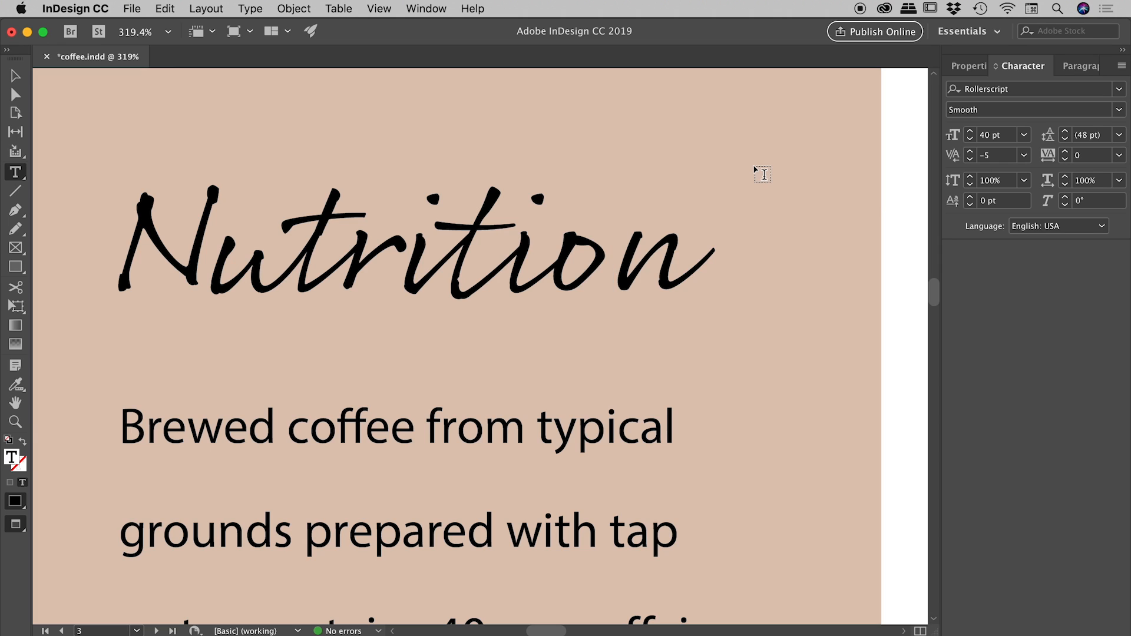
left_click(611, 251)
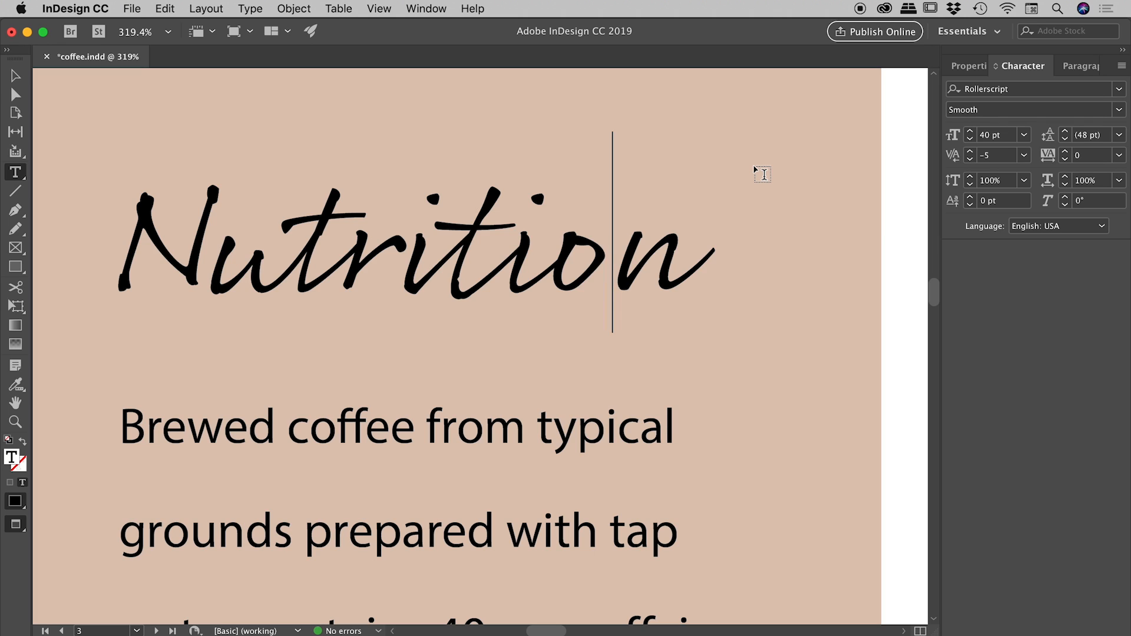